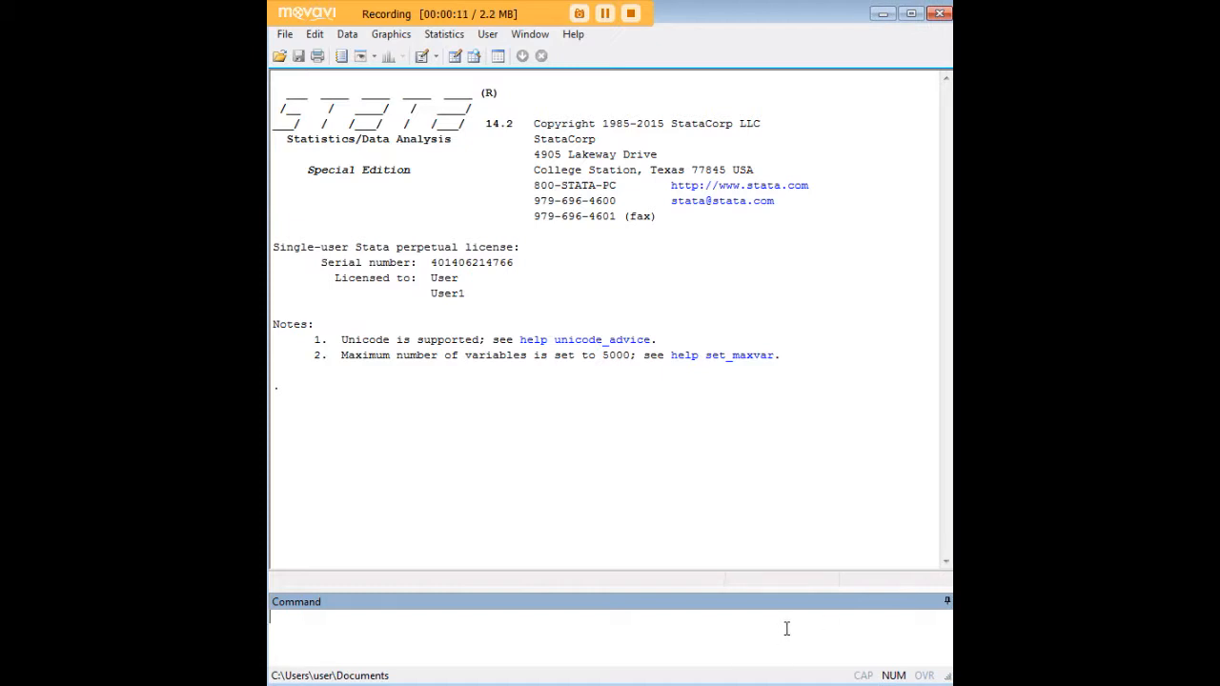
# Load the kva generator dataset with webuse kva and enter edit to view it.
pyautogui.write('webuse kva')
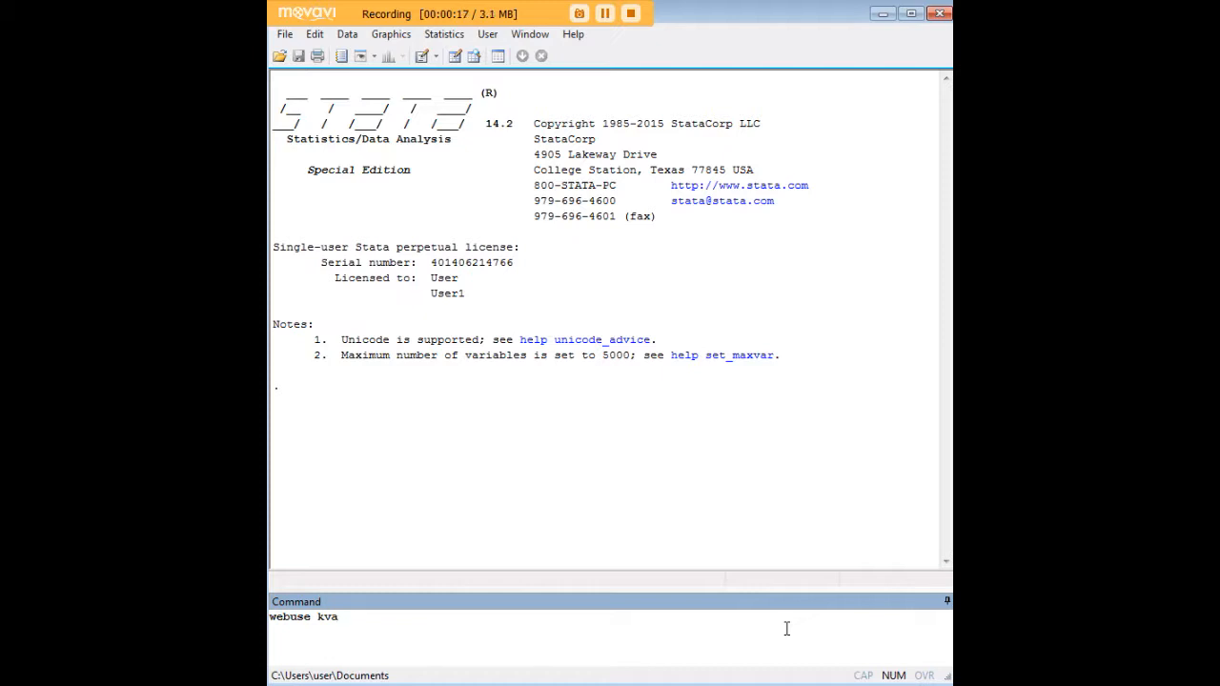
pyautogui.press('Return')
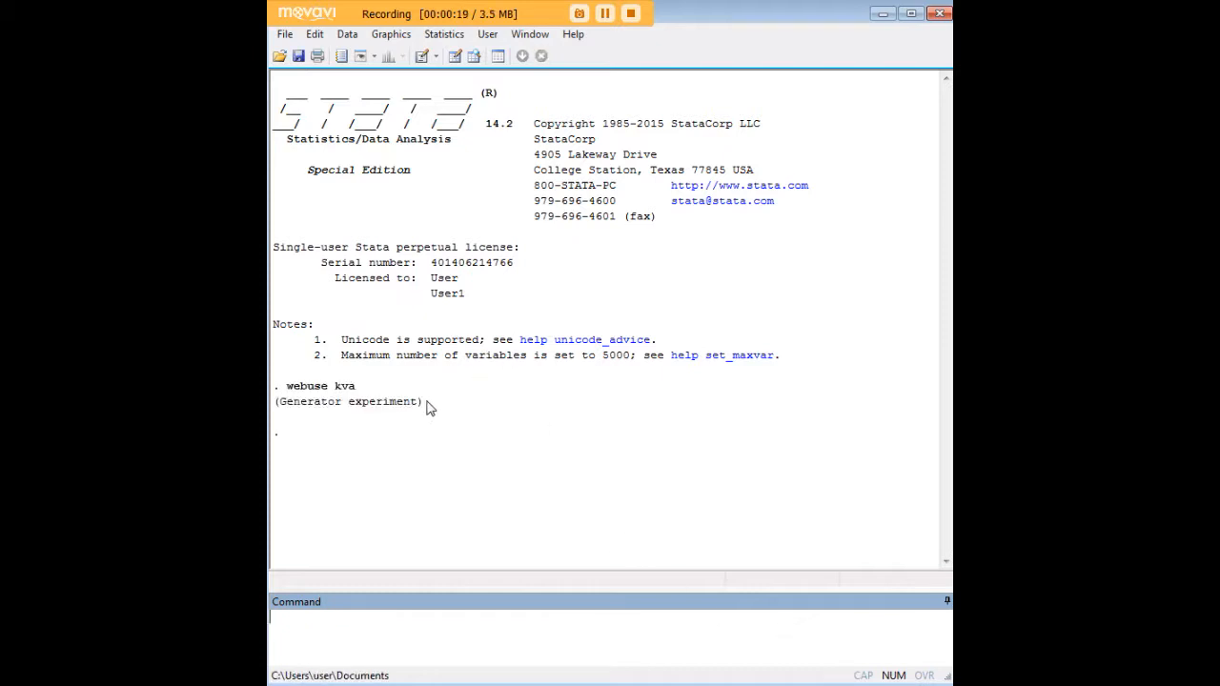
pyautogui.write('edit')
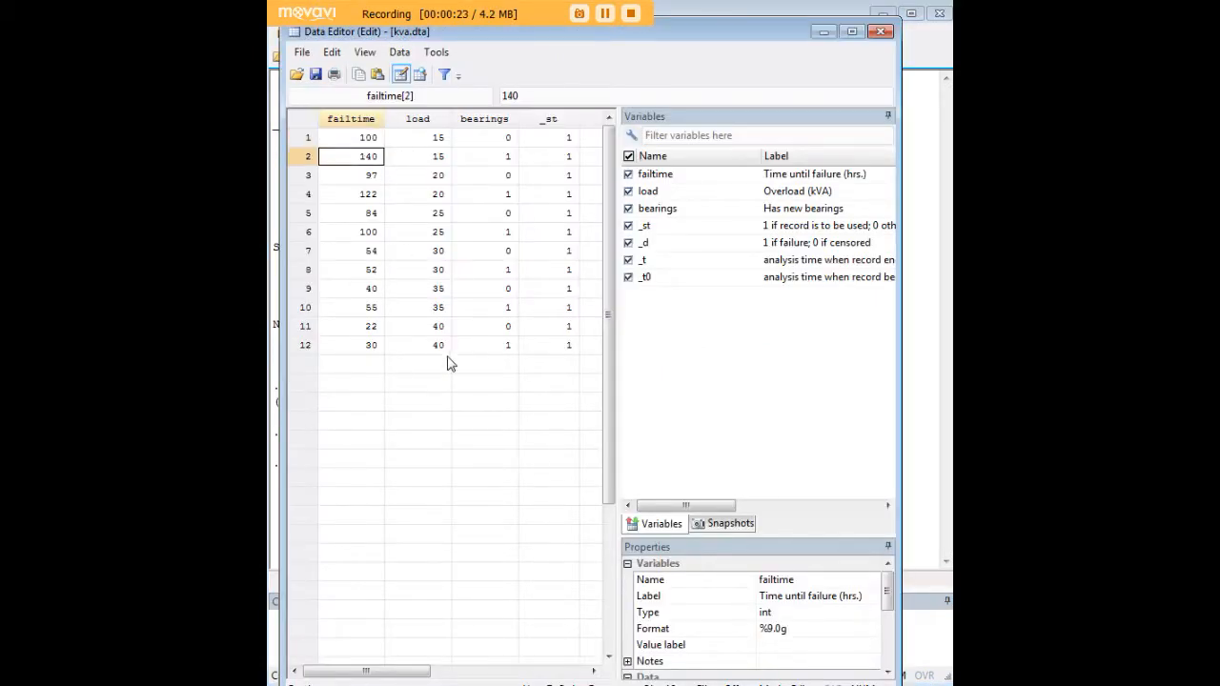
# Inspect the failtime, load and bearings columns in the Data Editor, then close it.
pyautogui.click(350, 307)
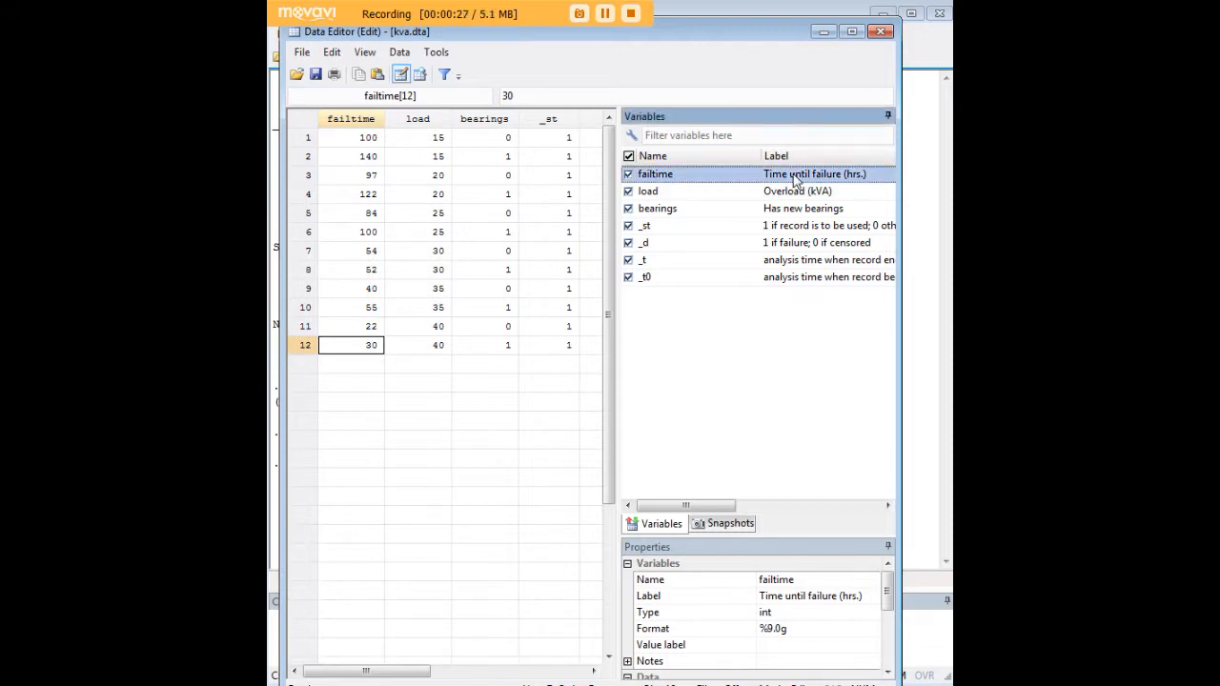
pyautogui.click(418, 118)
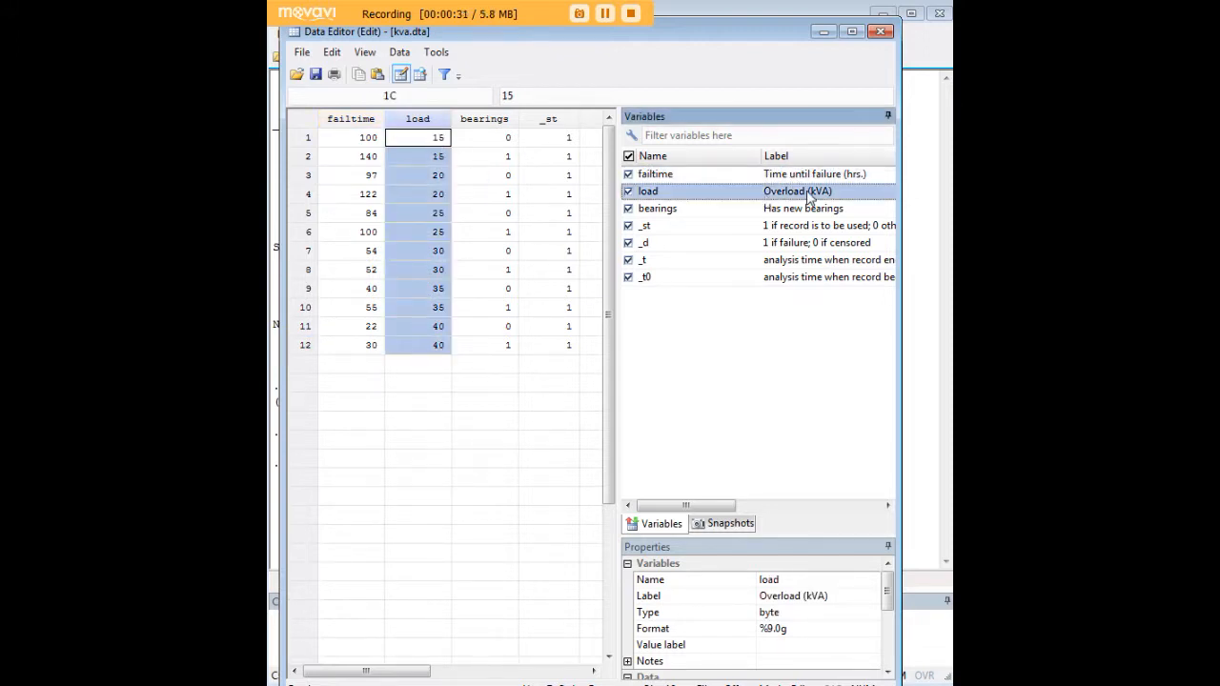
pyautogui.click(484, 137)
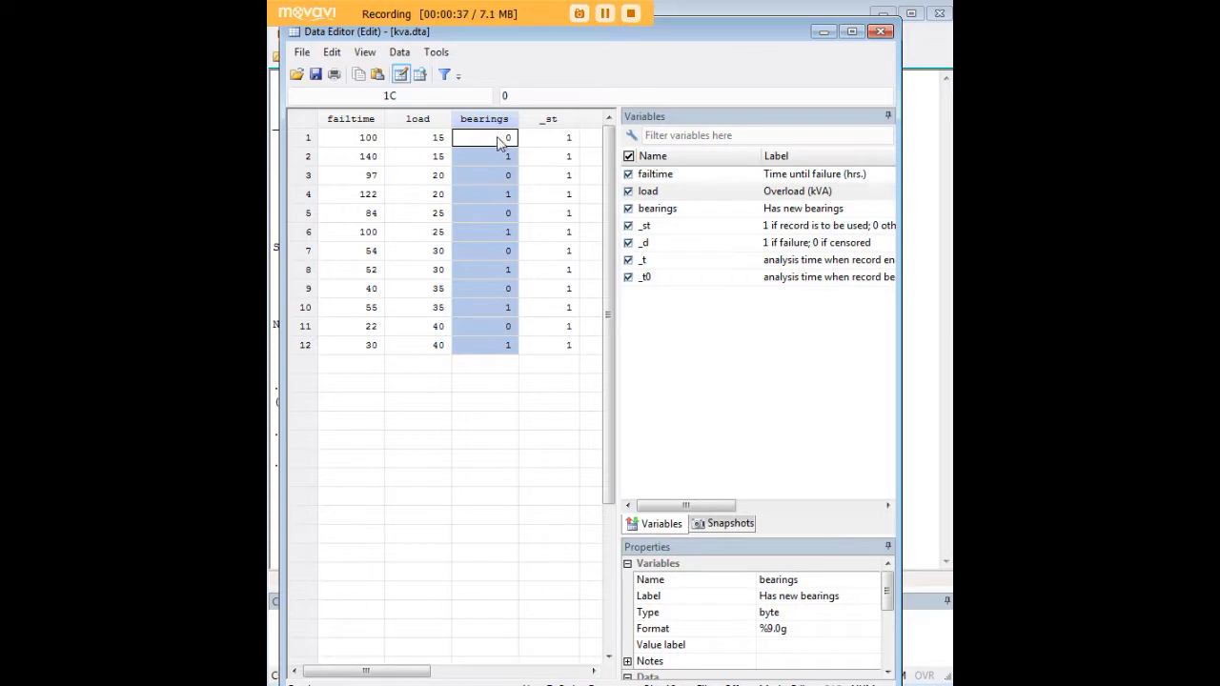
pyautogui.click(484, 137)
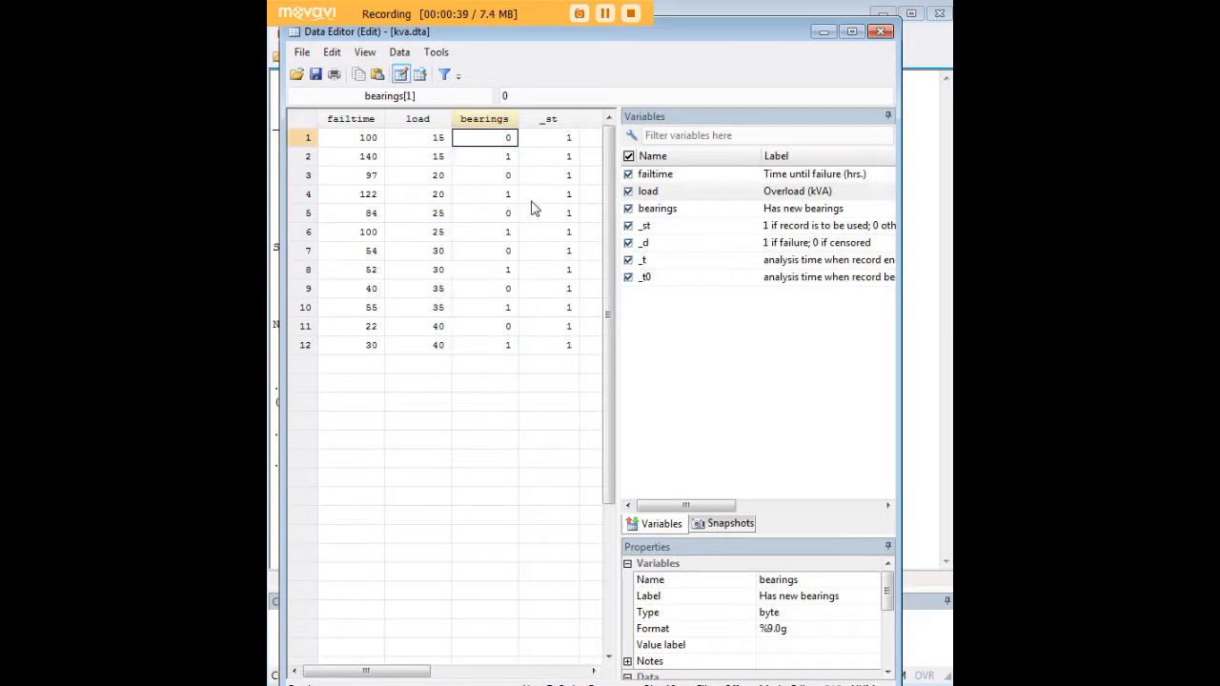
pyautogui.moveTo(543, 281)
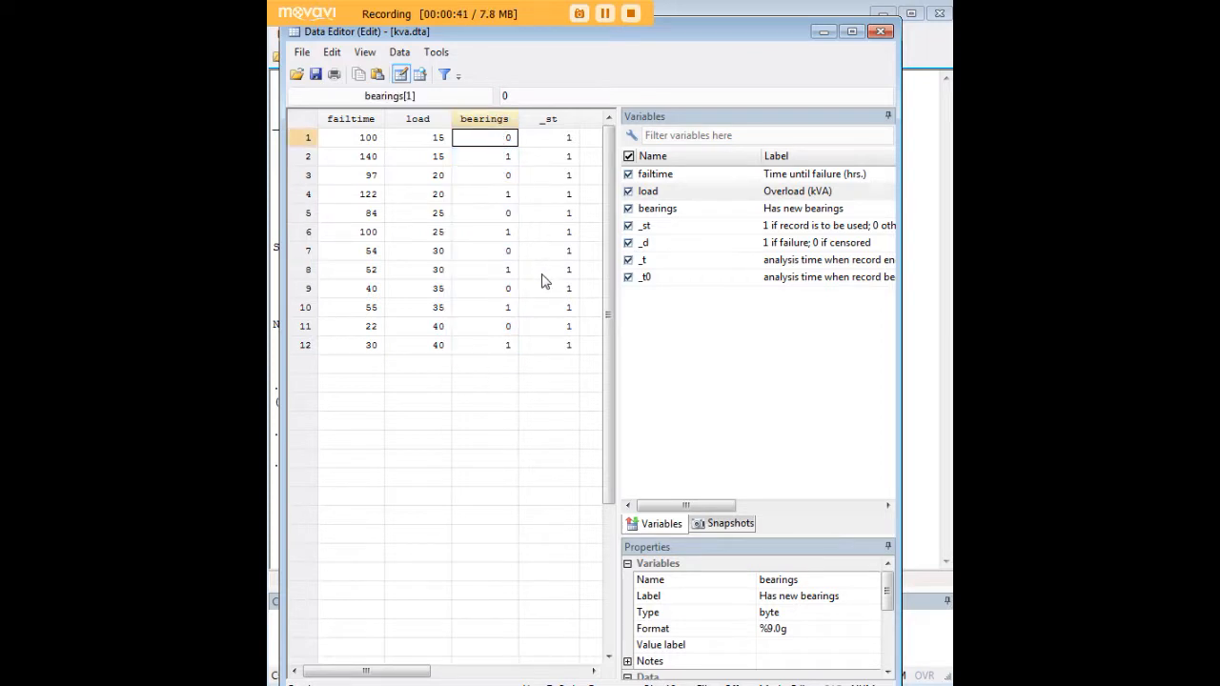
pyautogui.click(484, 157)
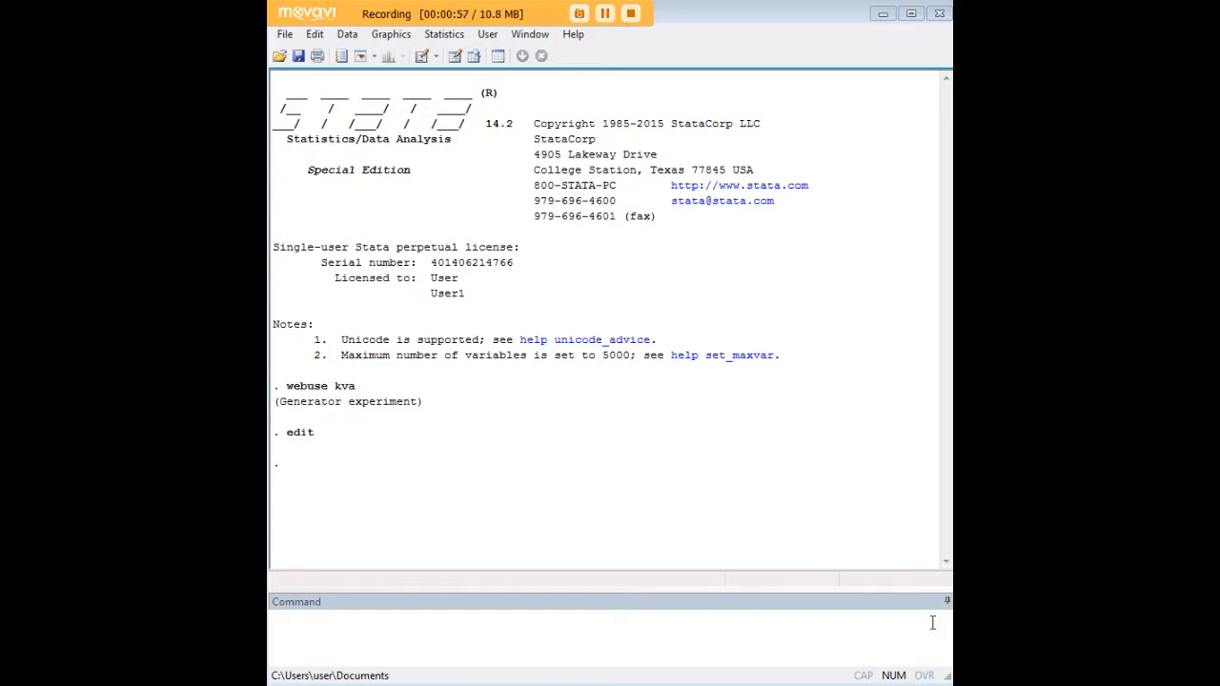
# Fit the Gompertz model with streg load bearings, d(gompertz) and highlight streg in the command.
pyautogui.write('streg load bearings, d(gompertz)')
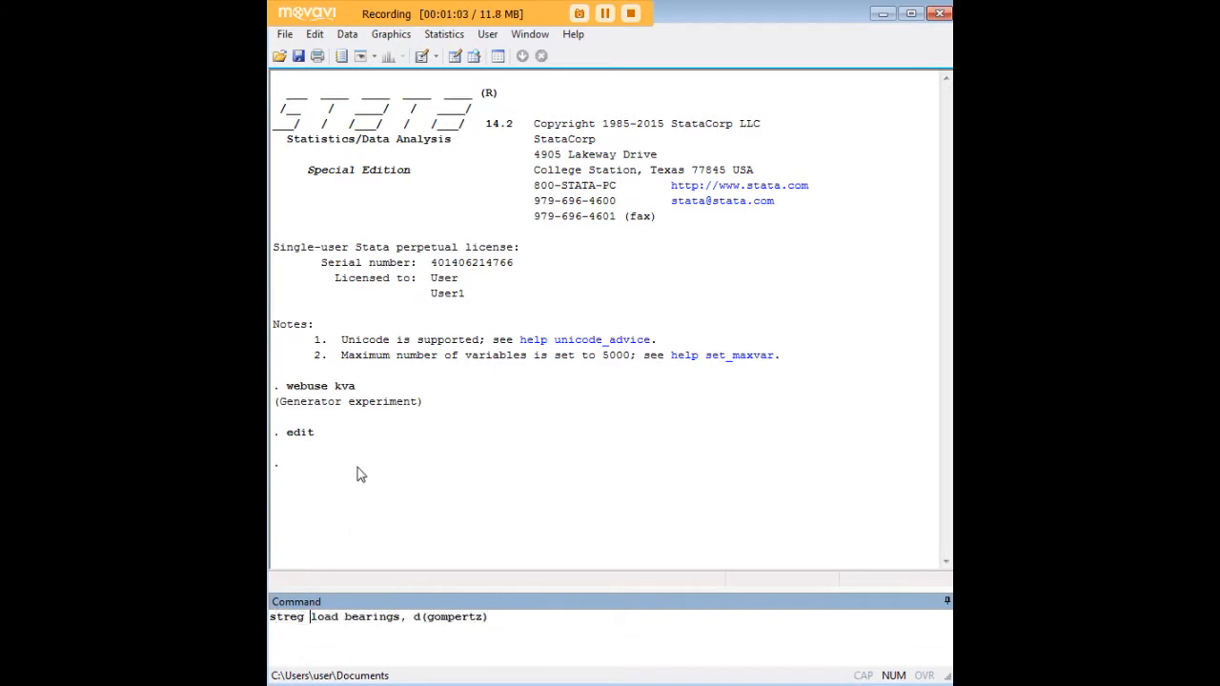
pyautogui.click(305, 617)
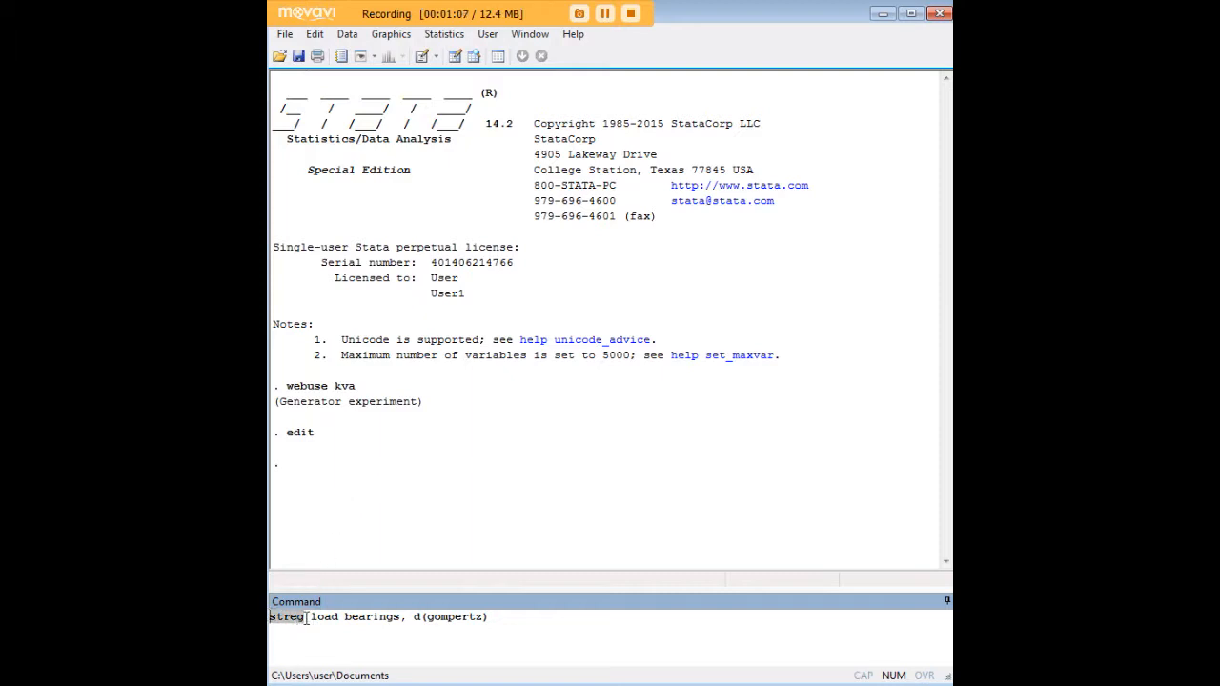
pyautogui.doubleClick(353, 617)
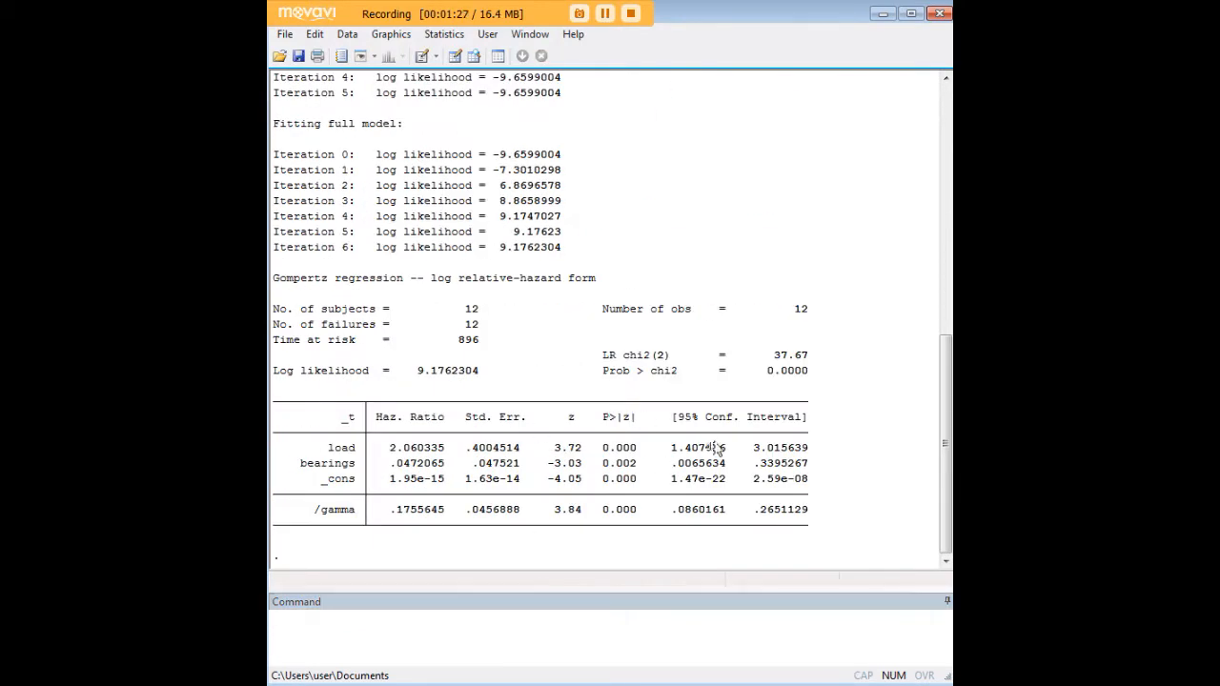
pyautogui.moveTo(646, 471)
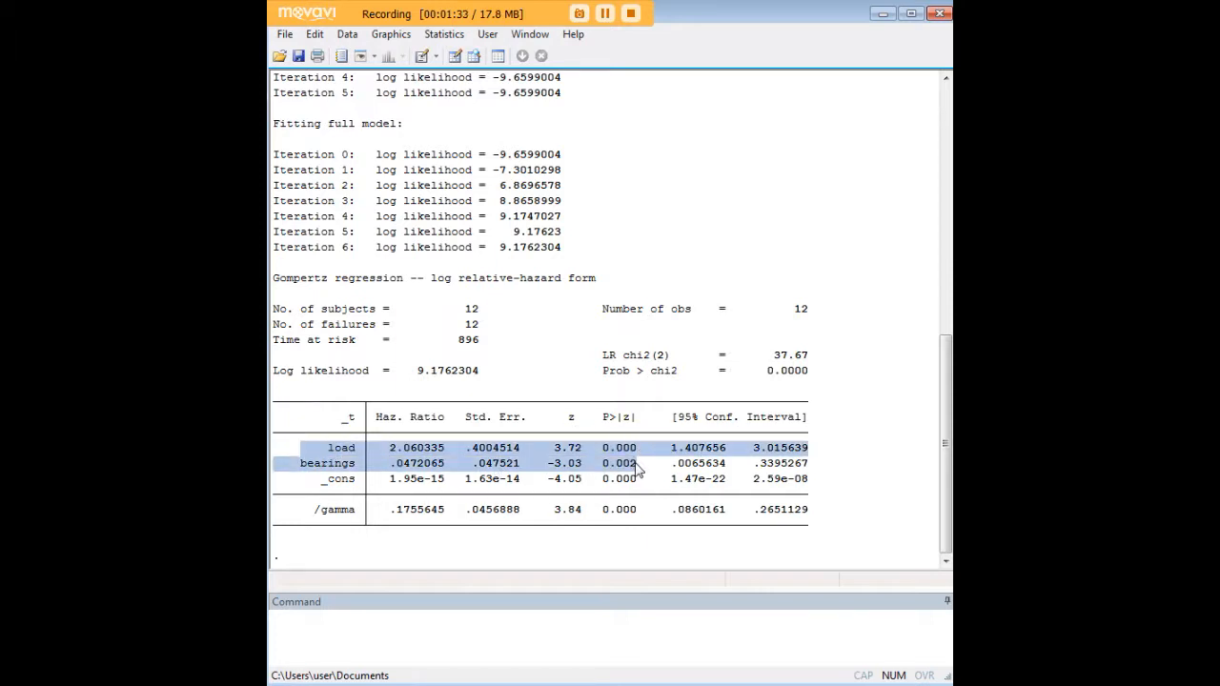
pyautogui.moveTo(357, 454)
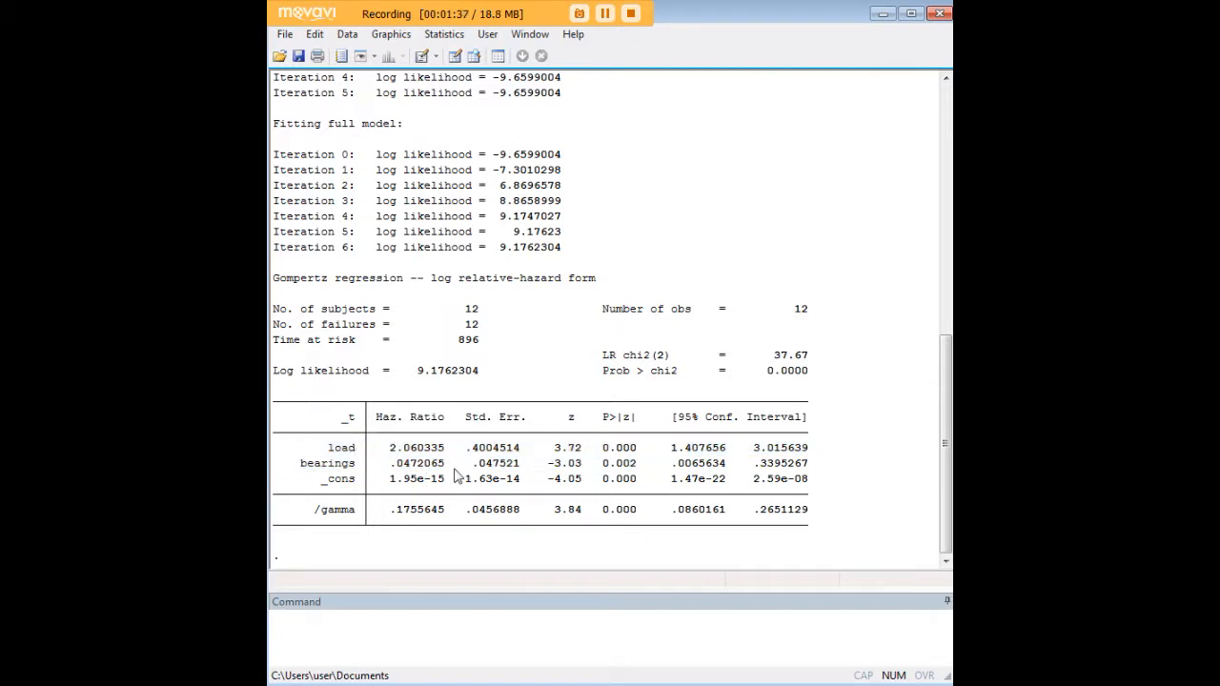
pyautogui.doubleClick(415, 447)
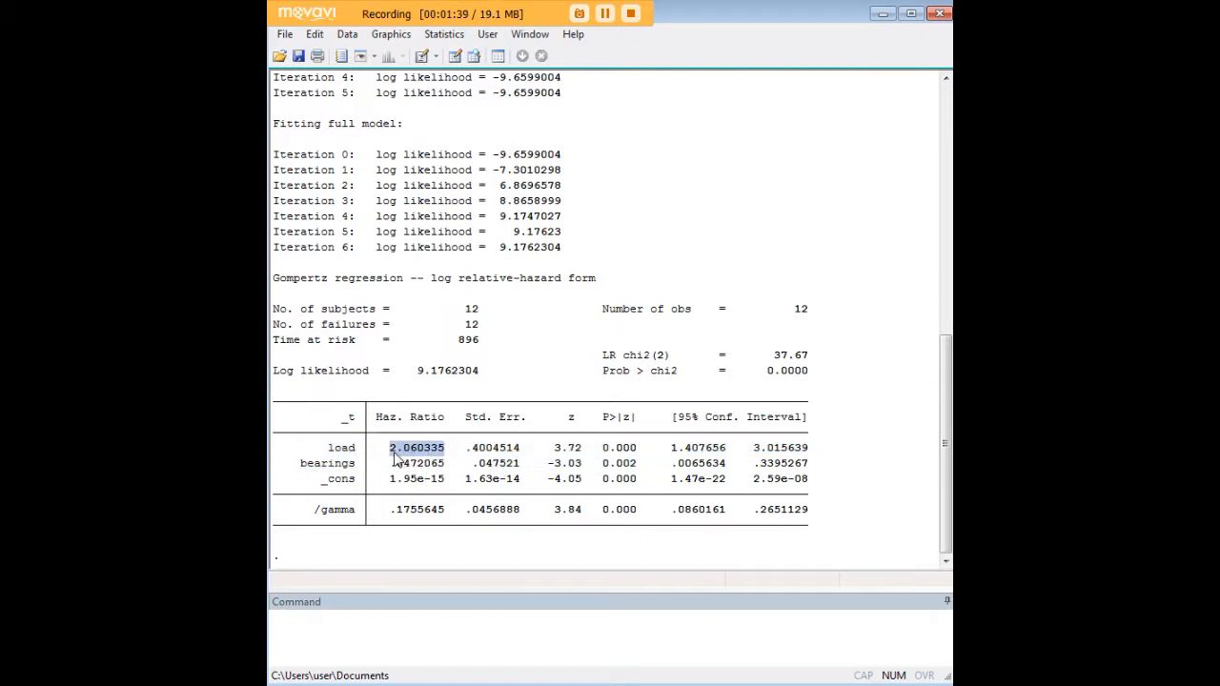
pyautogui.moveTo(448, 481)
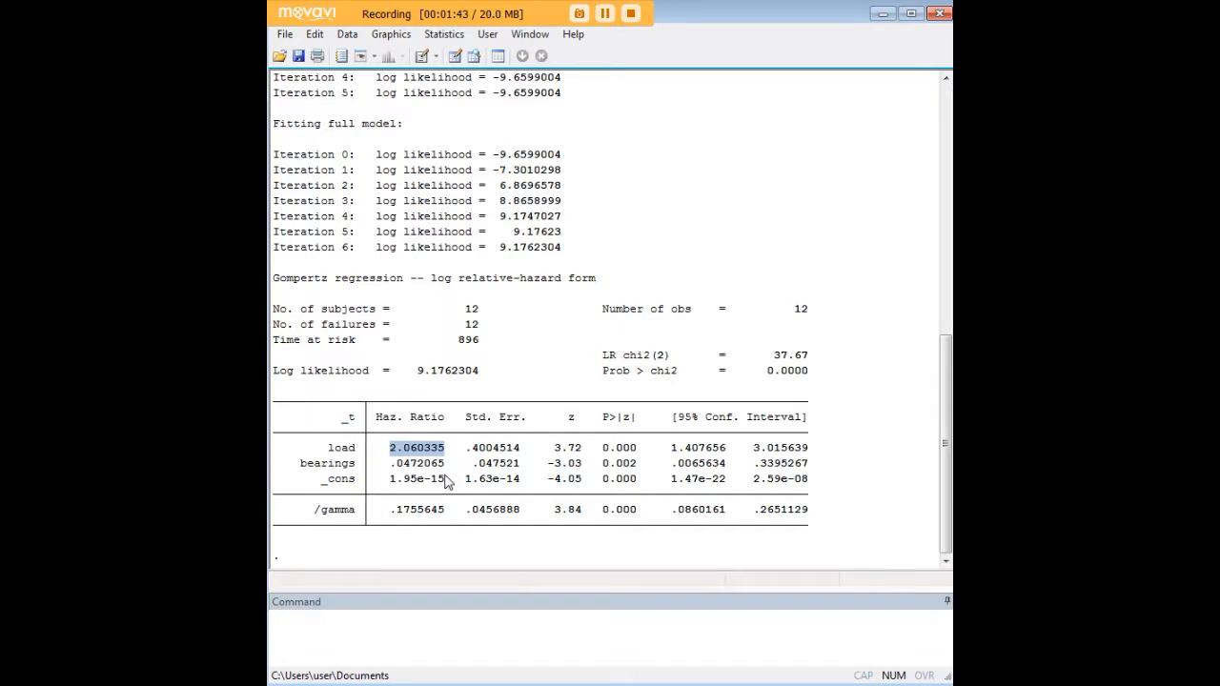
pyautogui.moveTo(448, 467)
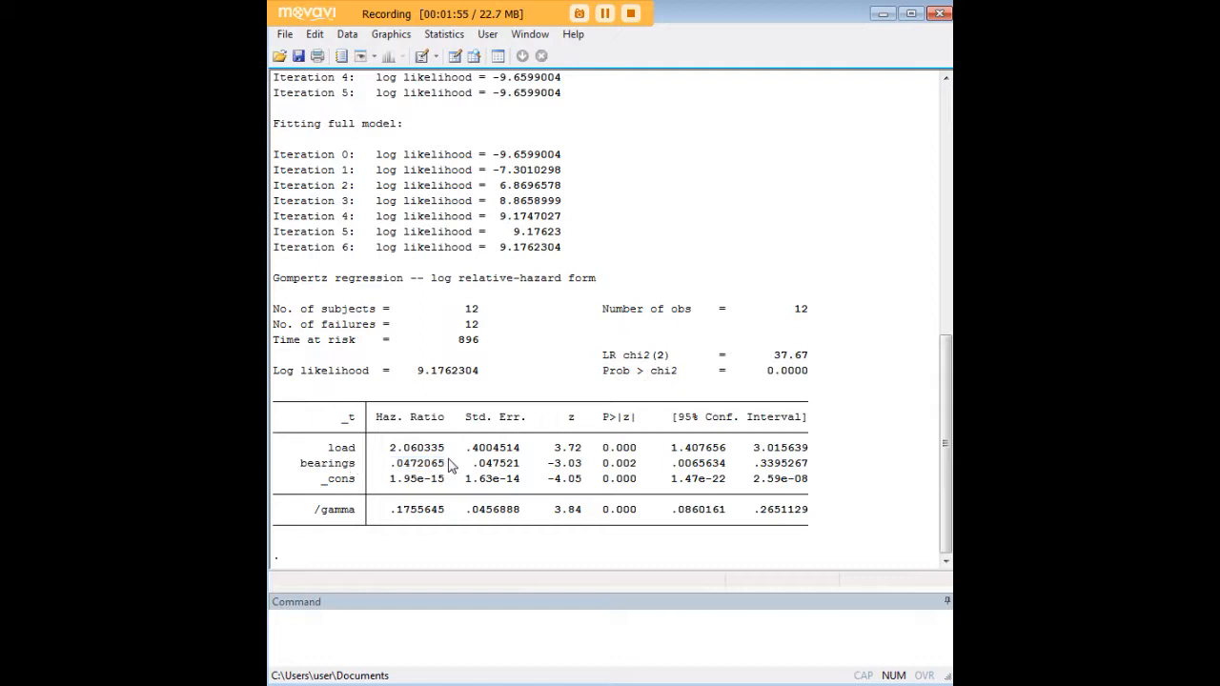
pyautogui.doubleClick(416, 463)
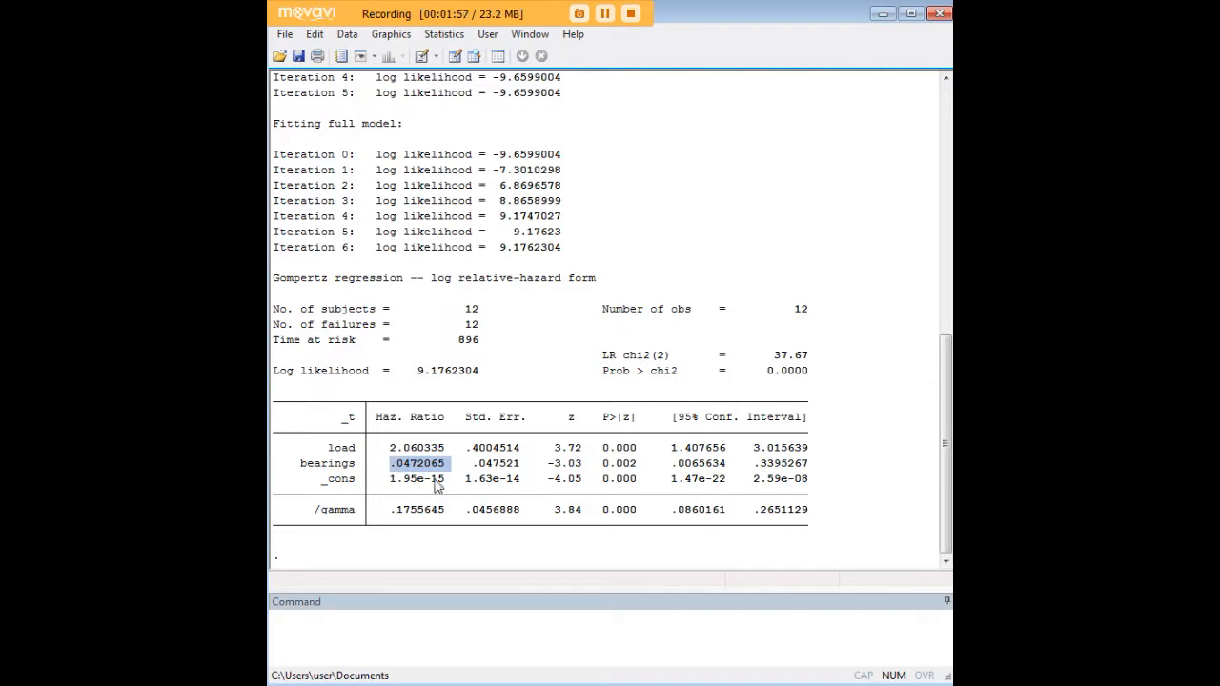
pyautogui.moveTo(443, 483)
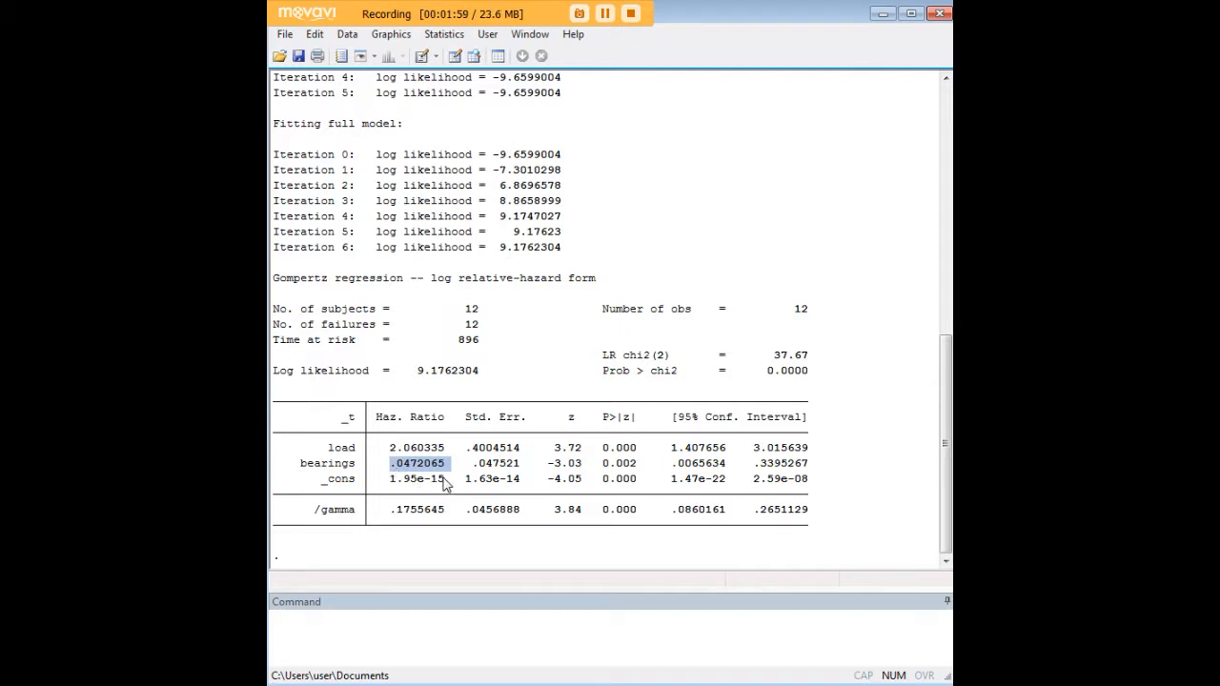
pyautogui.moveTo(484, 481)
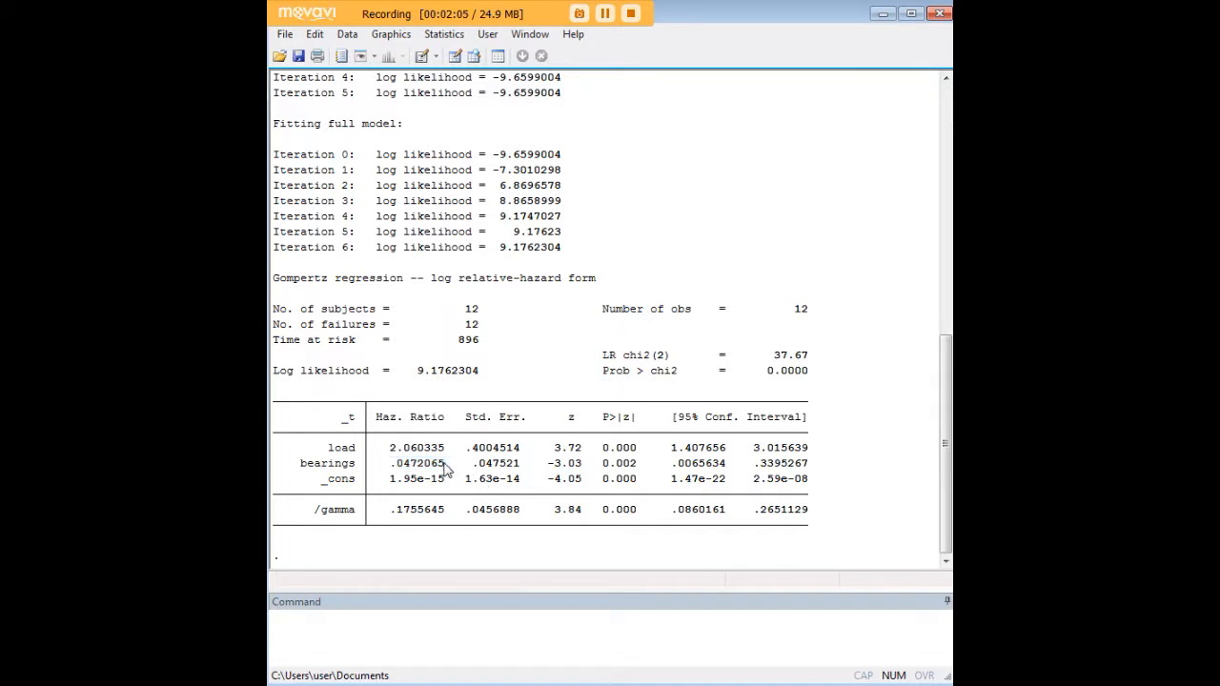
pyautogui.moveTo(439, 464)
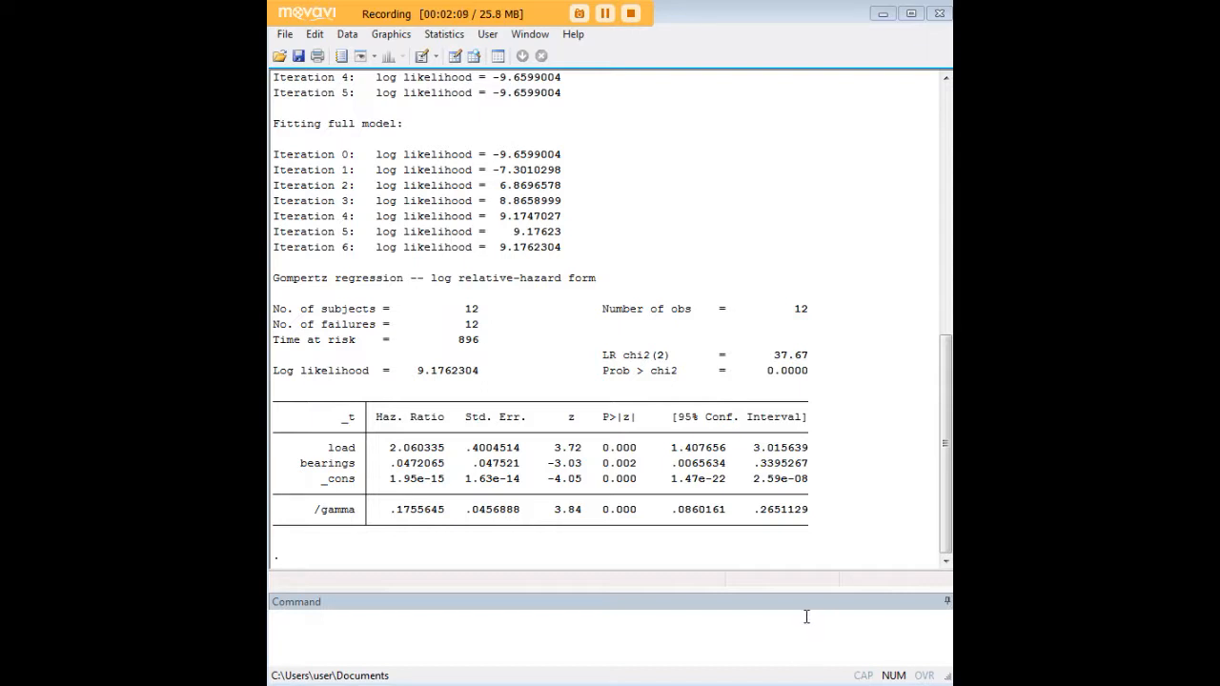
pyautogui.write('estat ic')
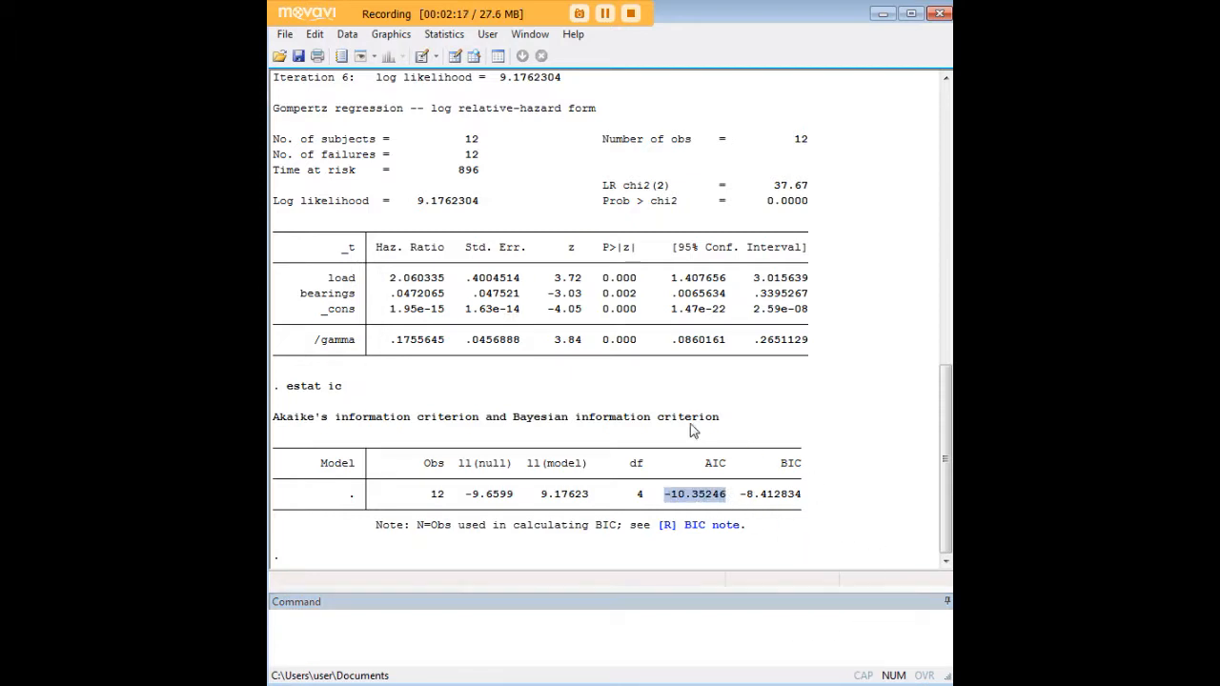
pyautogui.moveTo(555, 386)
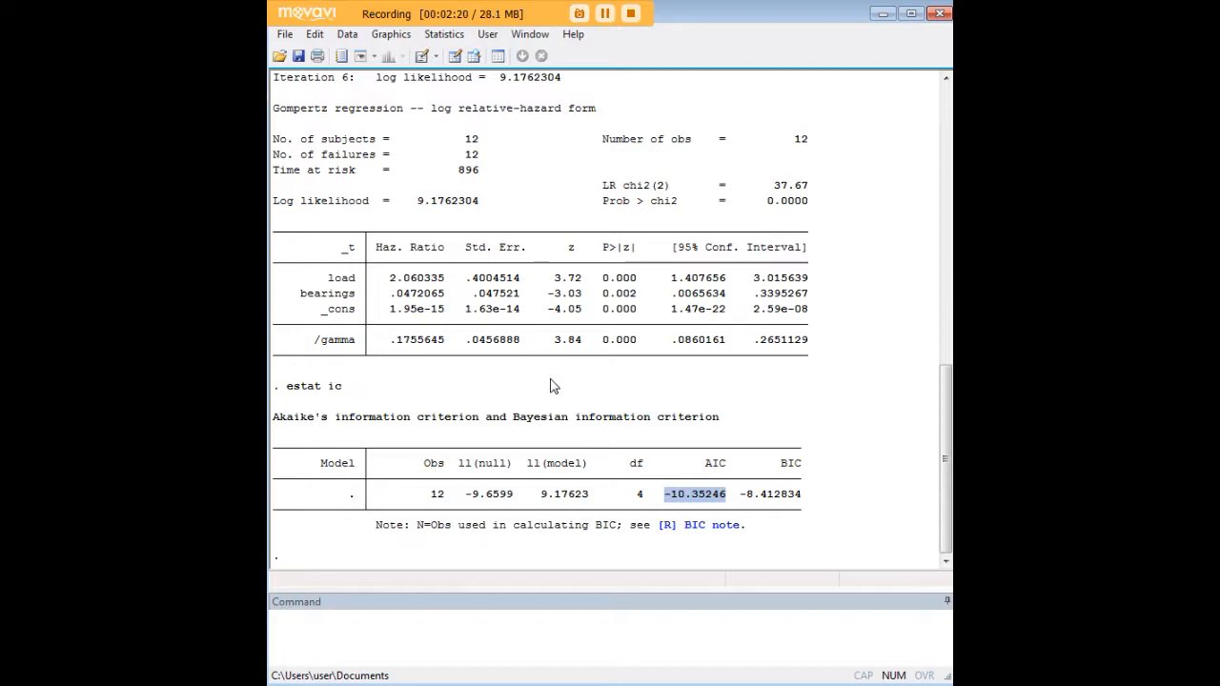
pyautogui.moveTo(627, 417)
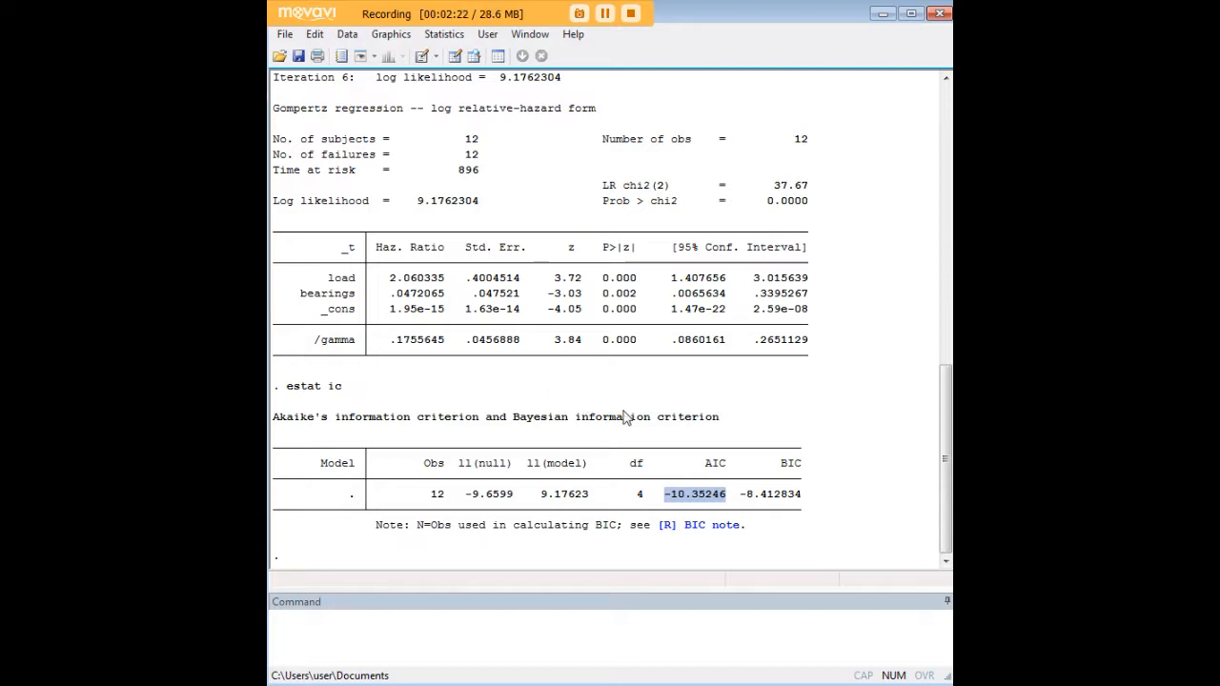
pyautogui.moveTo(717, 467)
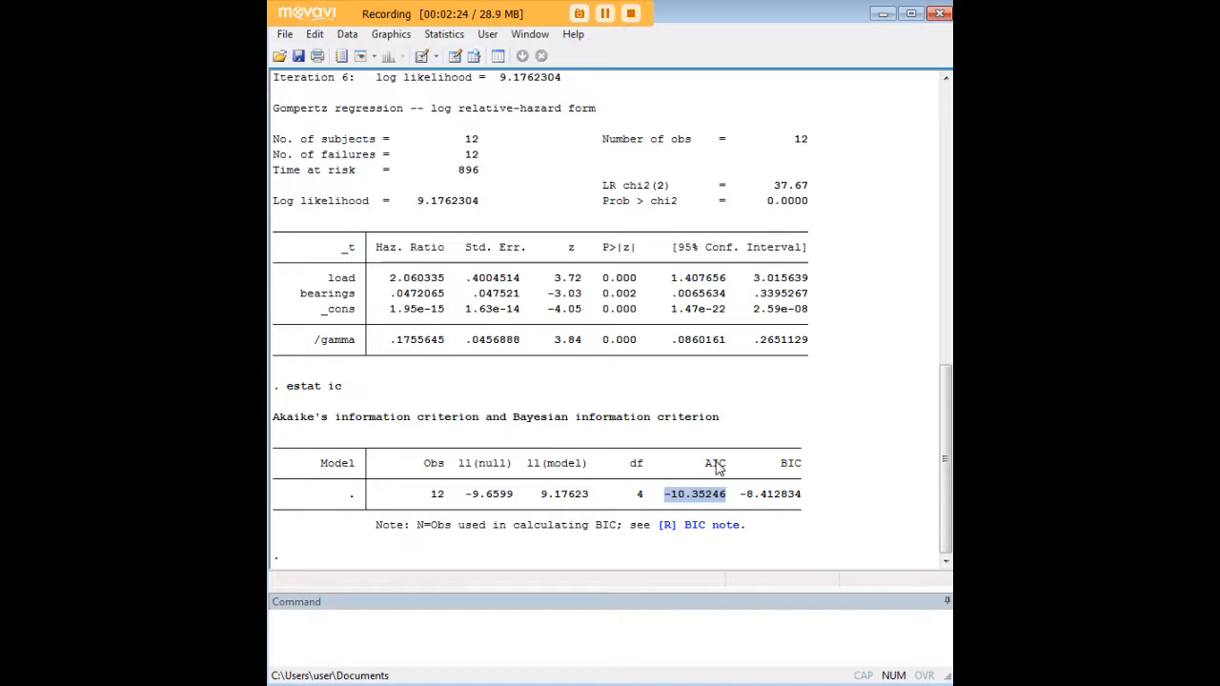
pyautogui.click(694, 493)
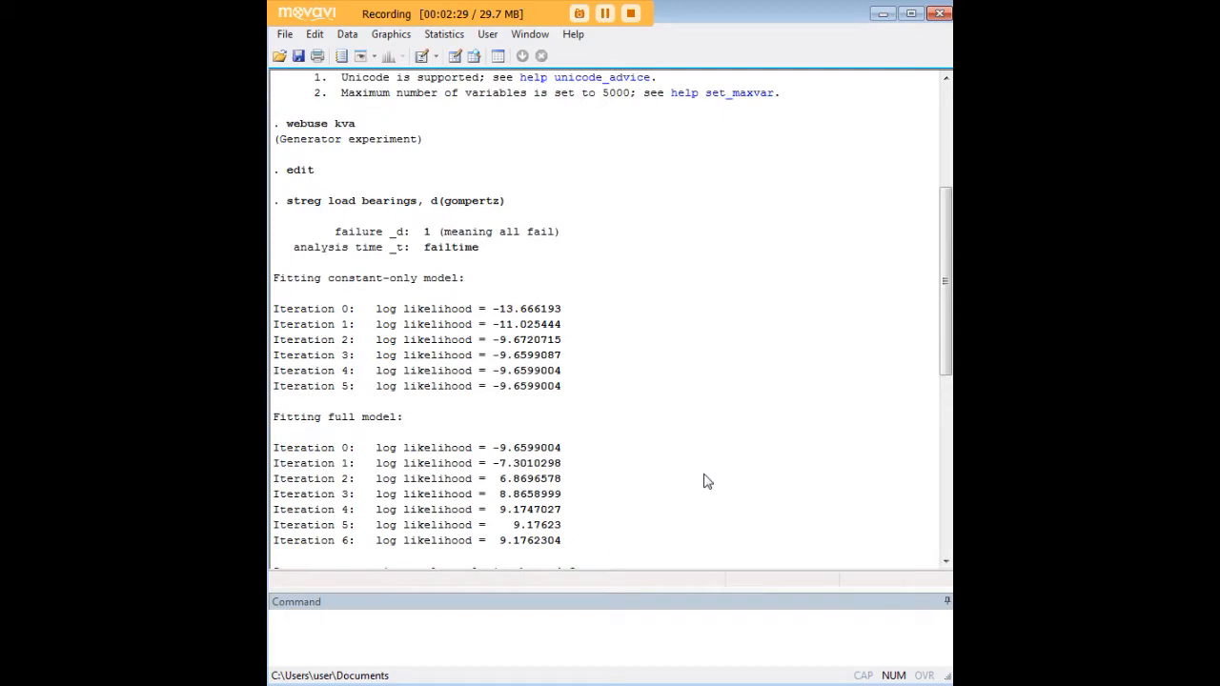
pyautogui.scroll(-3)
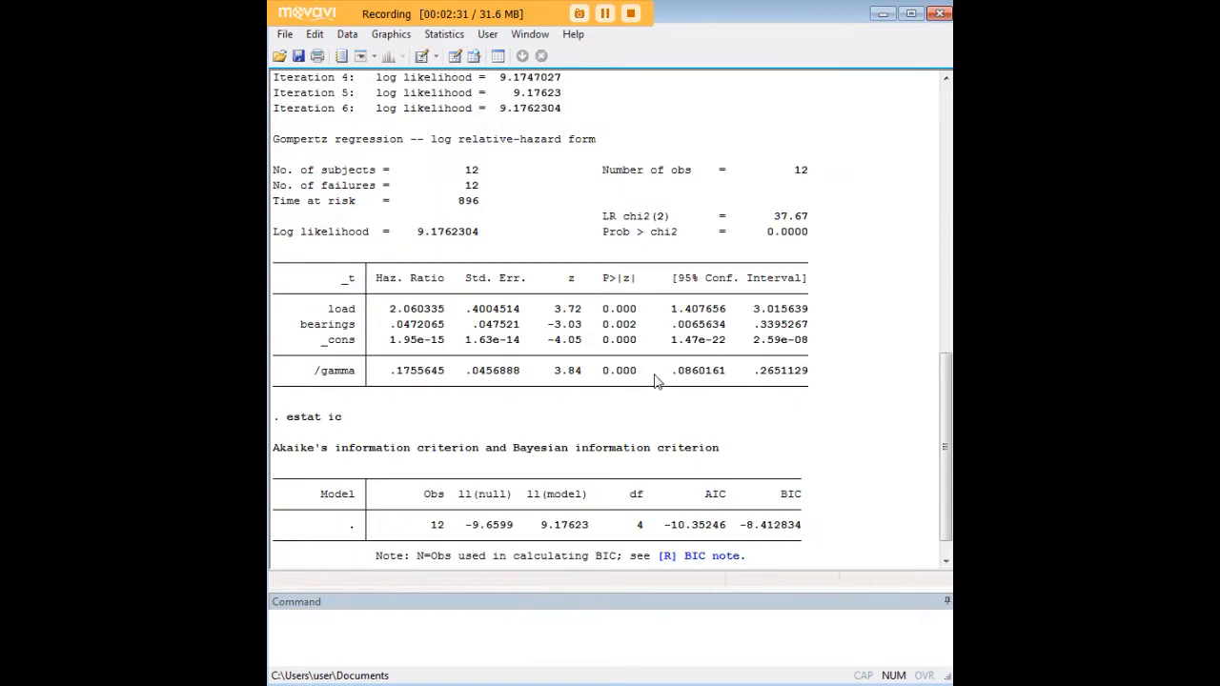
pyautogui.scroll(-3)
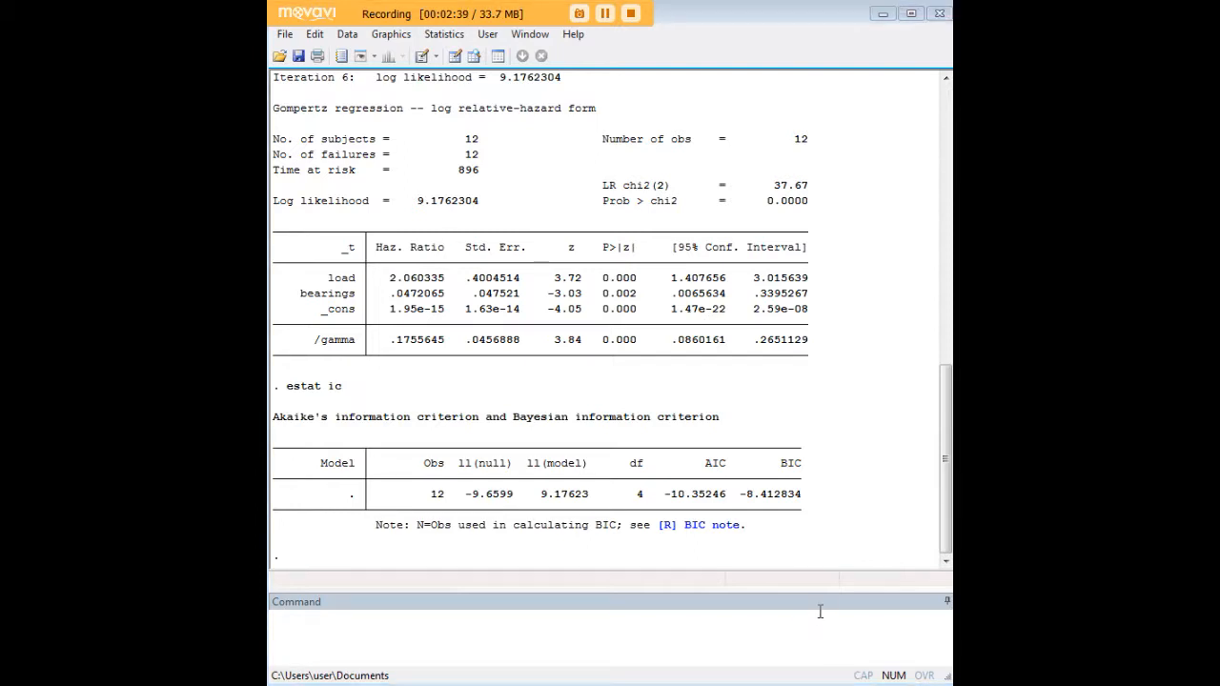
# Enter stcurve, hazard at1(bearings=0) at2(bearings=1), correcting the at2 bearings value to 1.
pyautogui.write('stcurve, hazard at1(bearings=0) at2(bearings=1)')
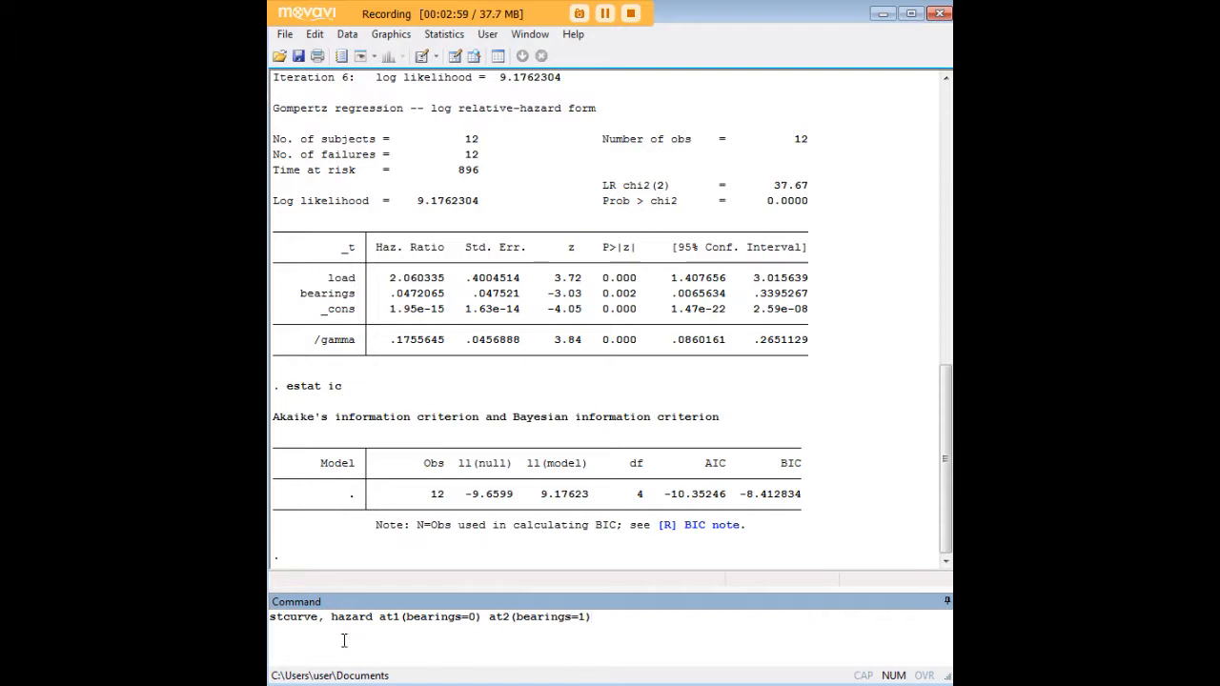
pyautogui.doubleClick(293, 617)
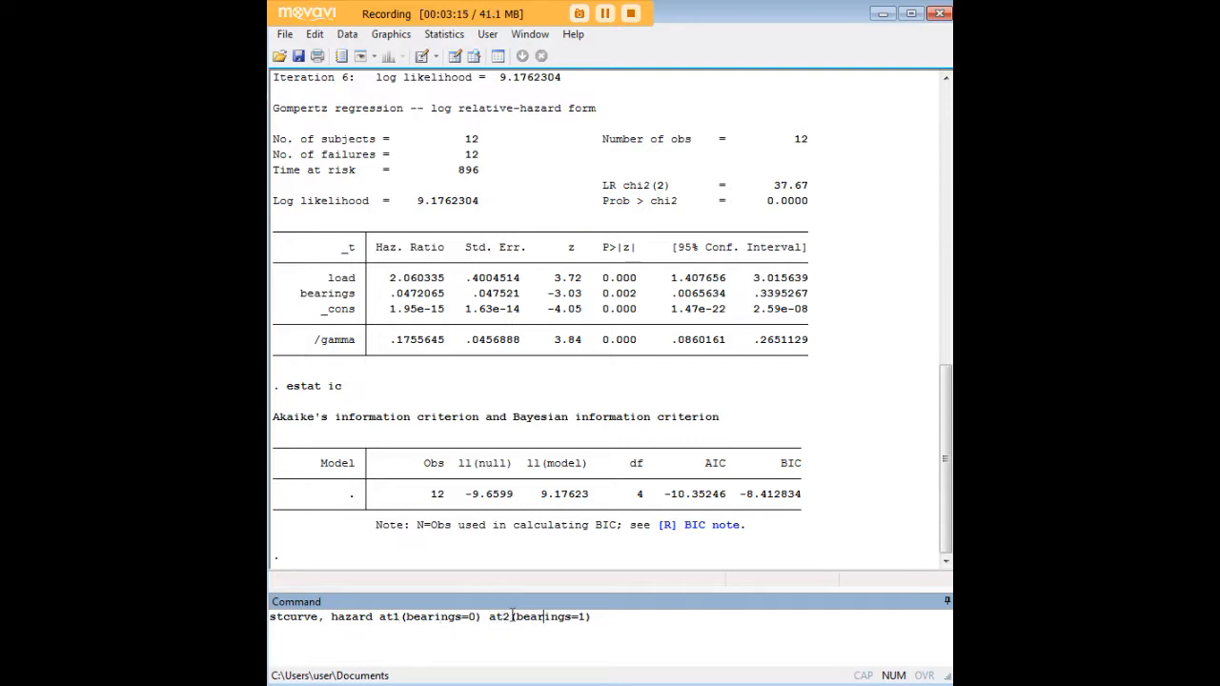
pyautogui.doubleClick(439, 616)
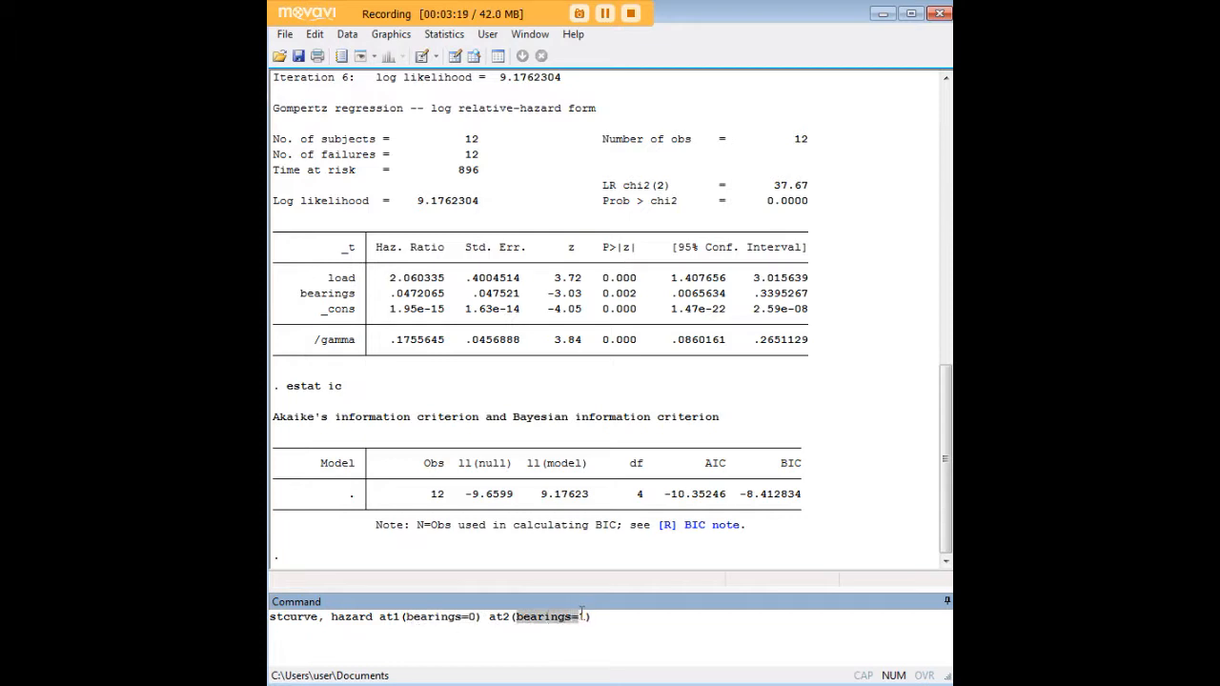
pyautogui.write('1')
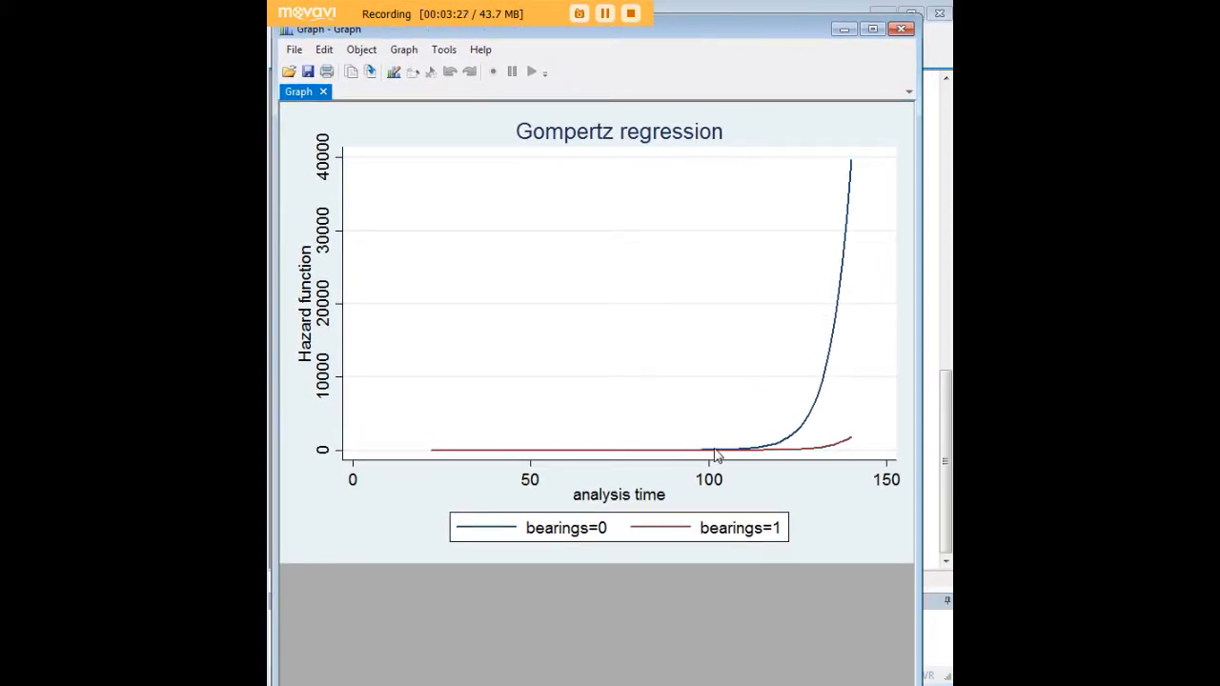
pyautogui.moveTo(771, 537)
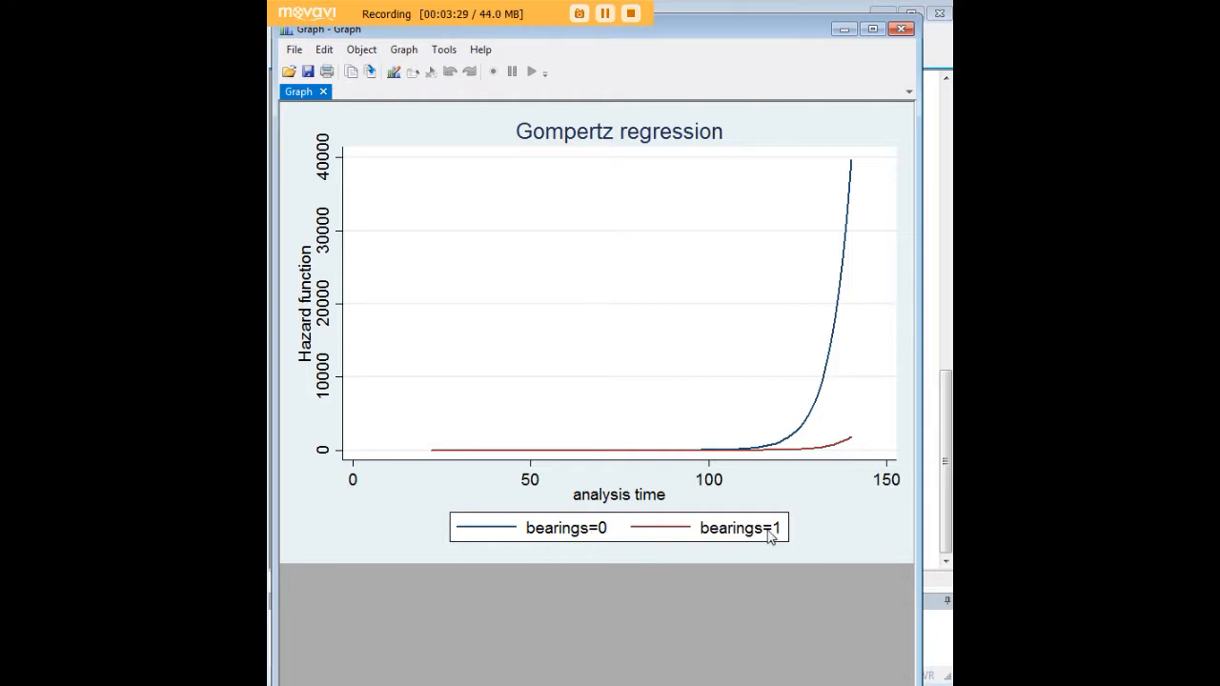
pyautogui.moveTo(717, 457)
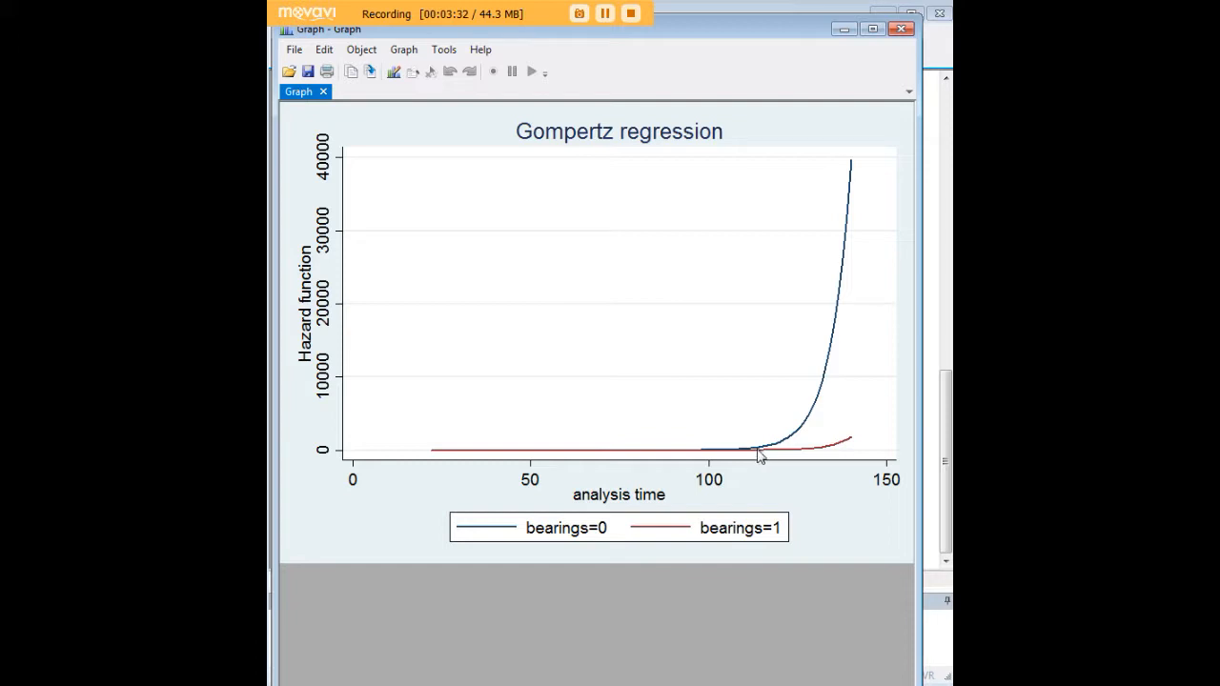
pyautogui.moveTo(779, 440)
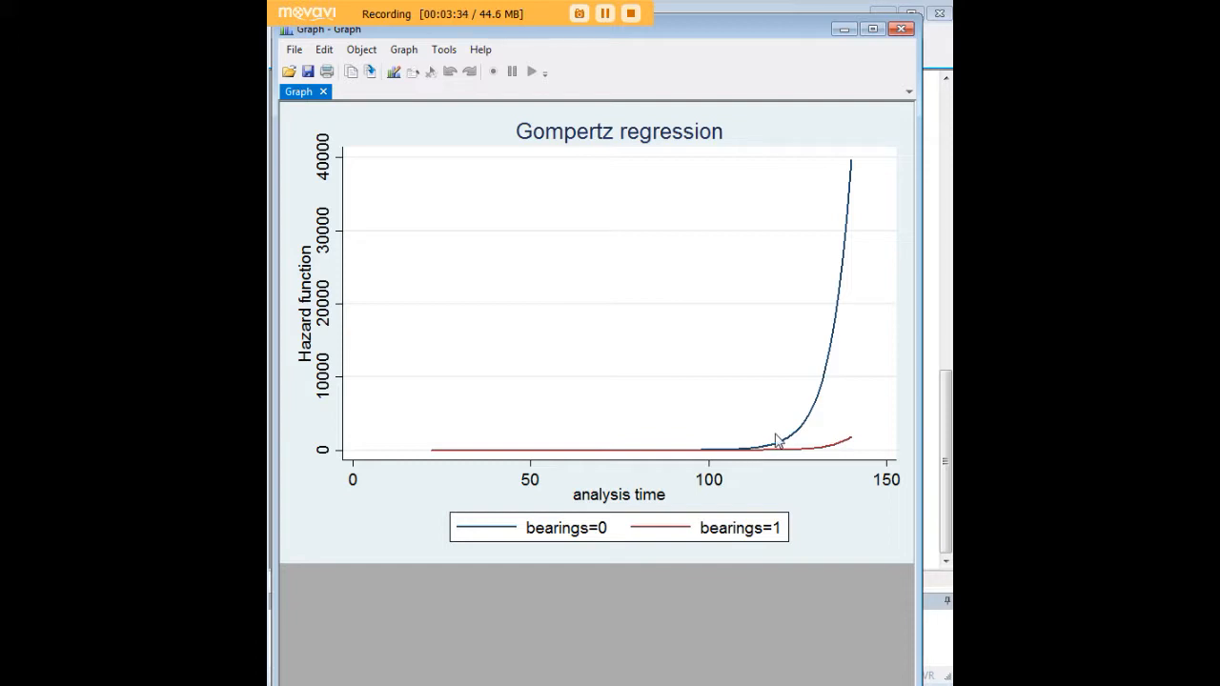
pyautogui.moveTo(835, 284)
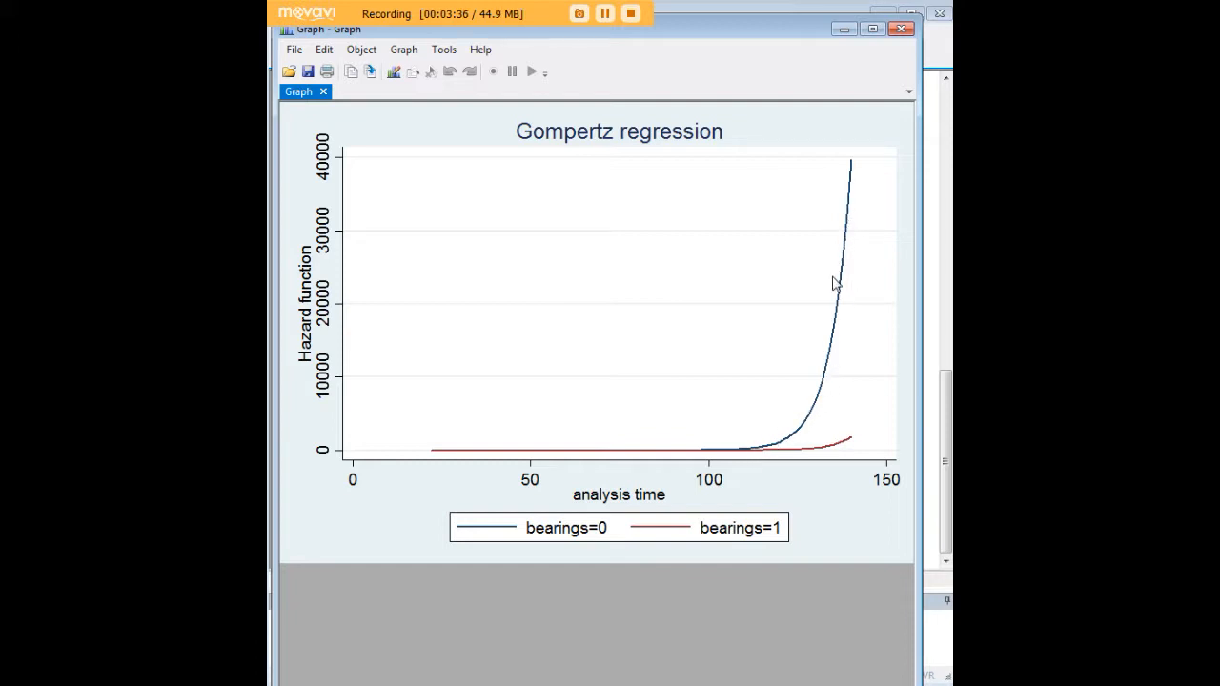
pyautogui.moveTo(522, 532)
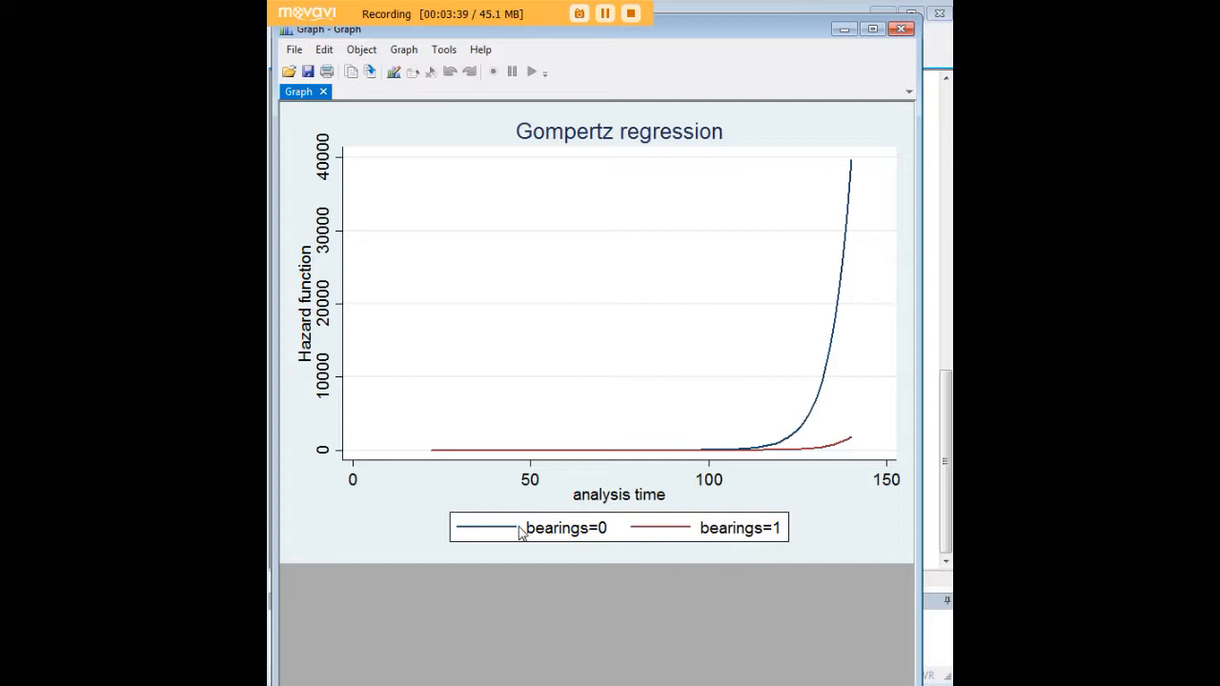
pyautogui.moveTo(807, 422)
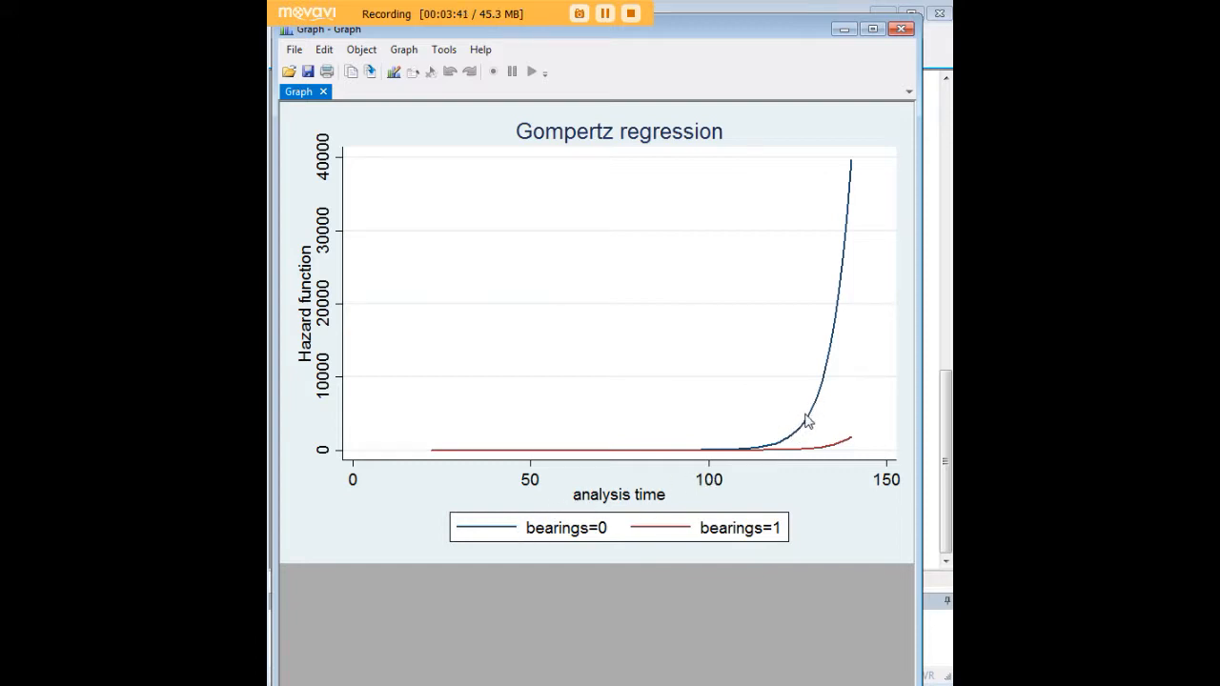
pyautogui.moveTo(855, 173)
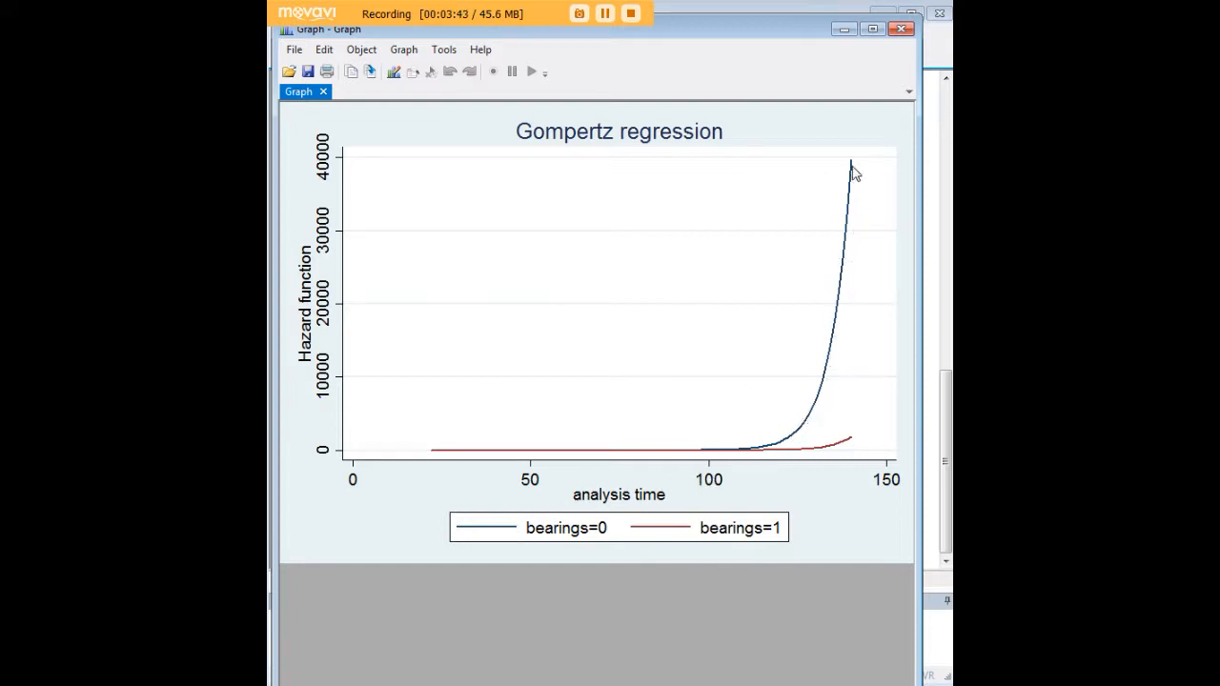
pyautogui.moveTo(838, 263)
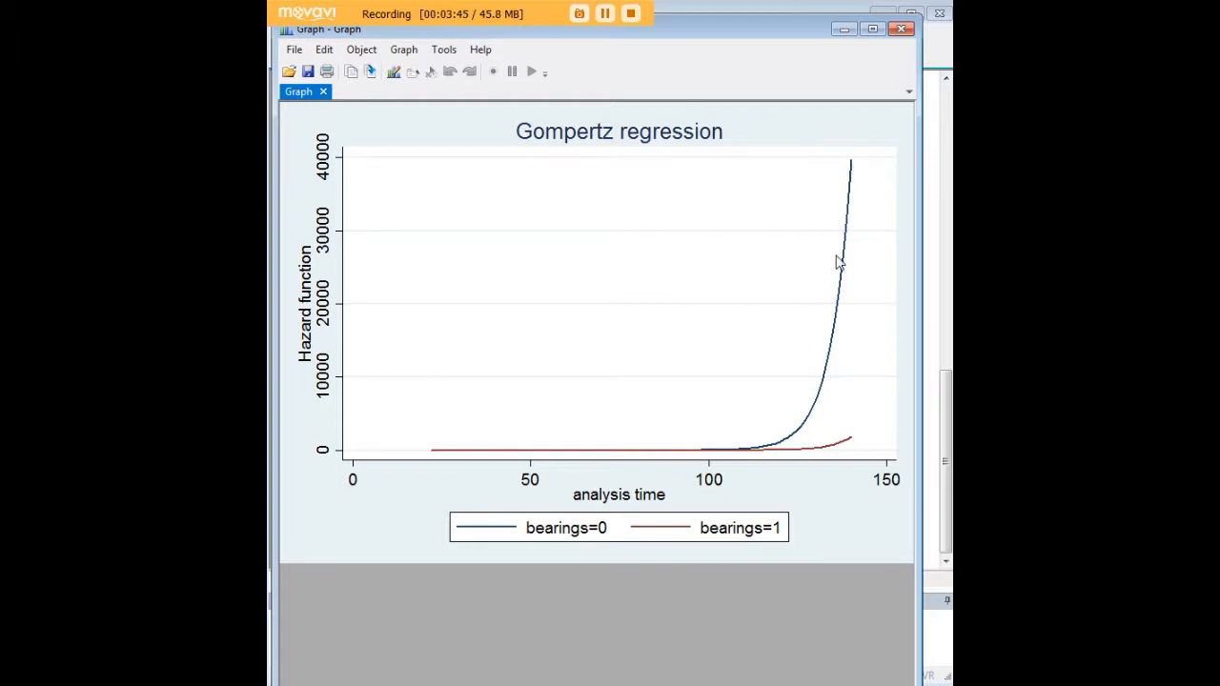
pyautogui.moveTo(781, 522)
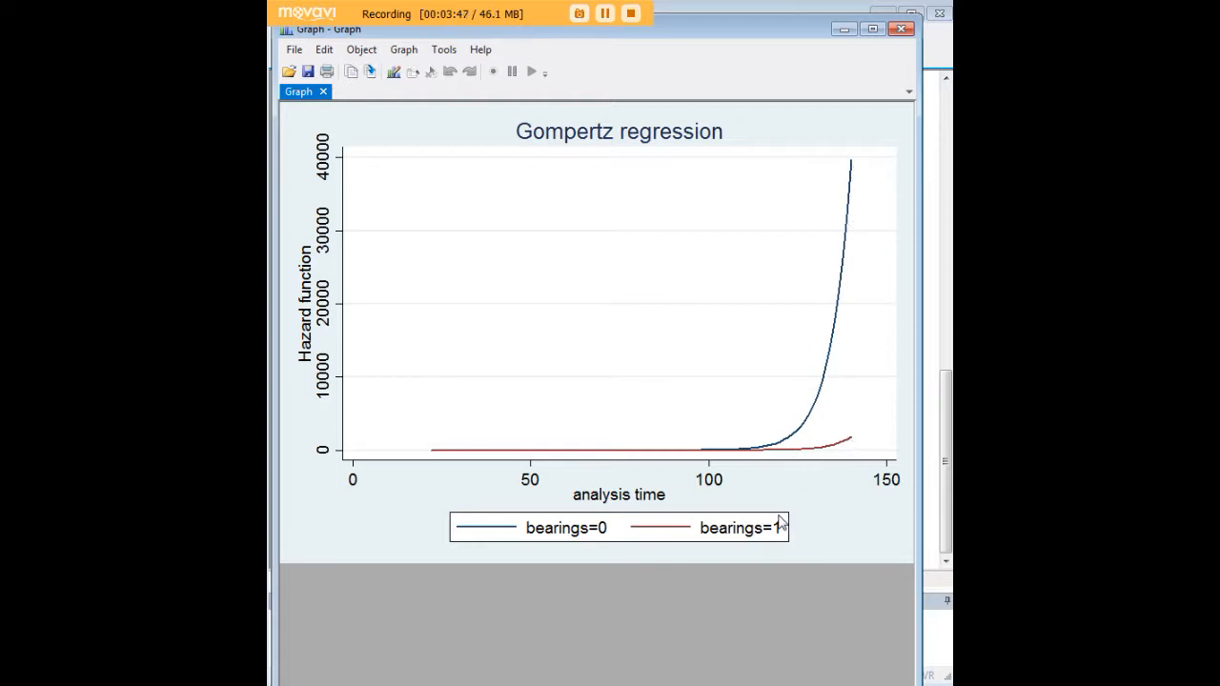
pyautogui.moveTo(856, 439)
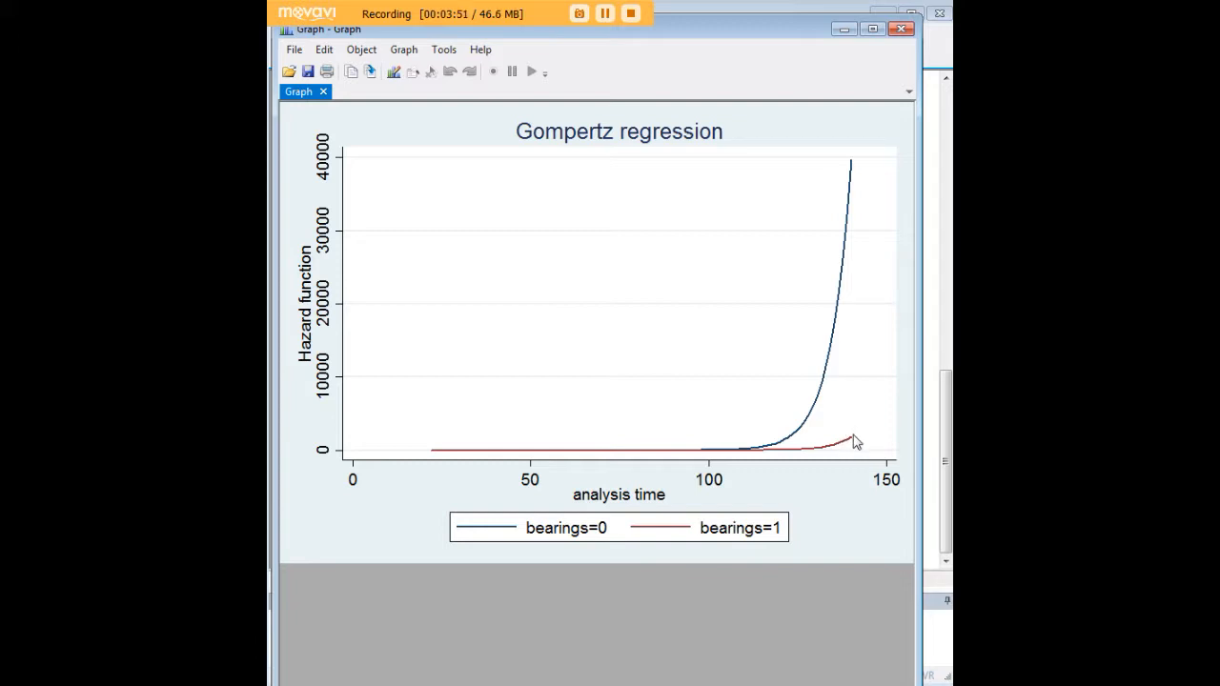
pyautogui.moveTo(822, 280)
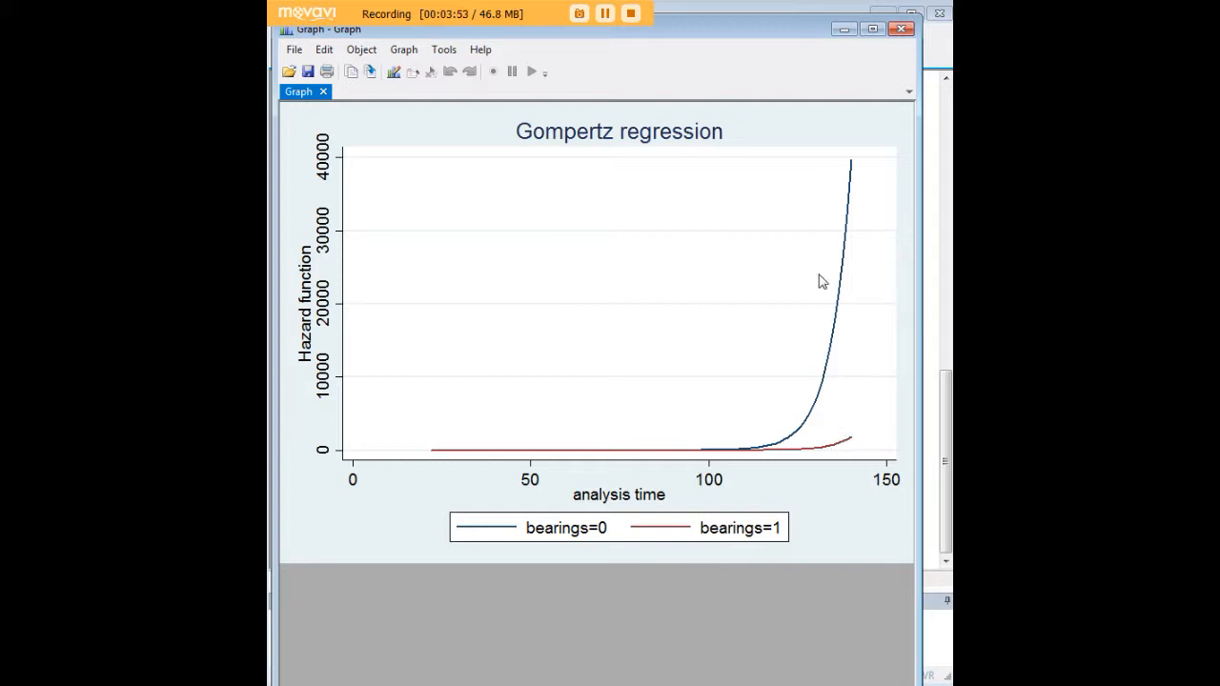
pyautogui.moveTo(848, 324)
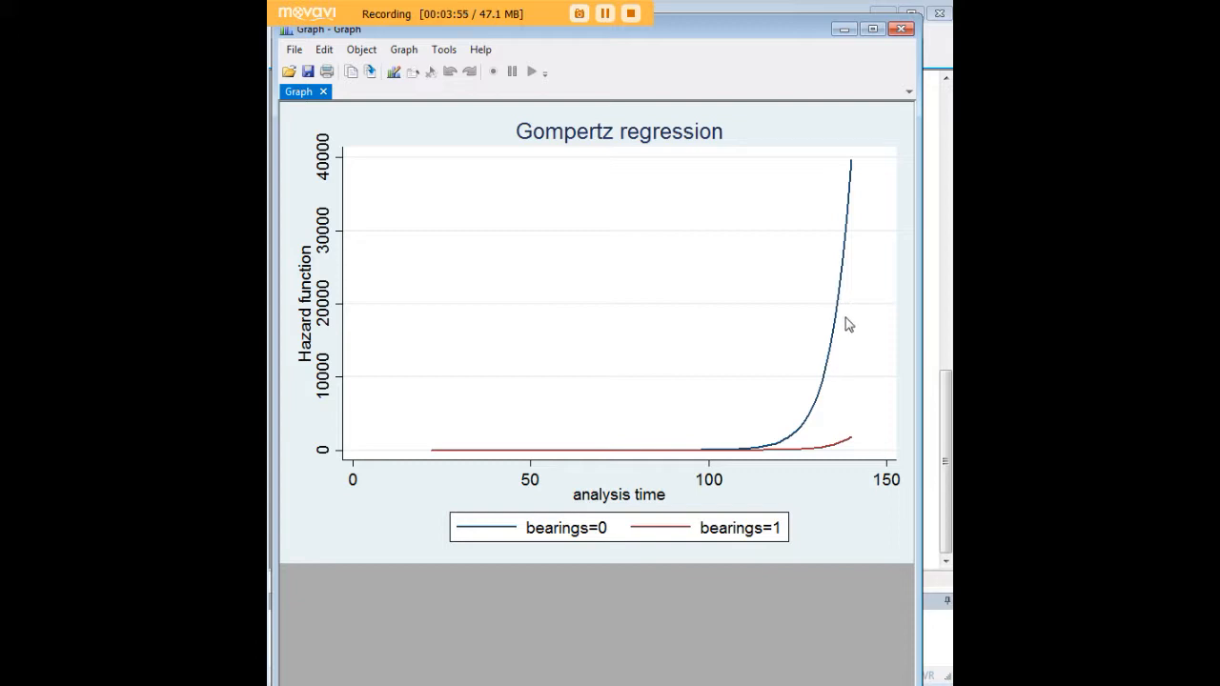
pyautogui.moveTo(860, 80)
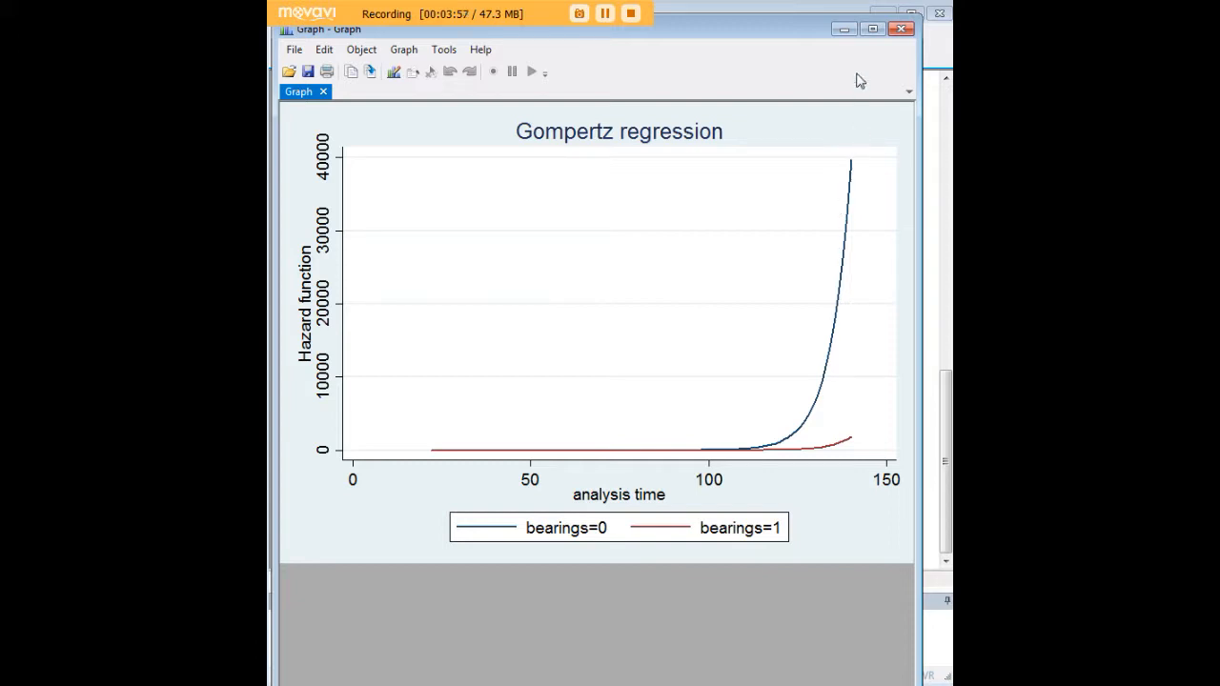
pyautogui.moveTo(843, 28)
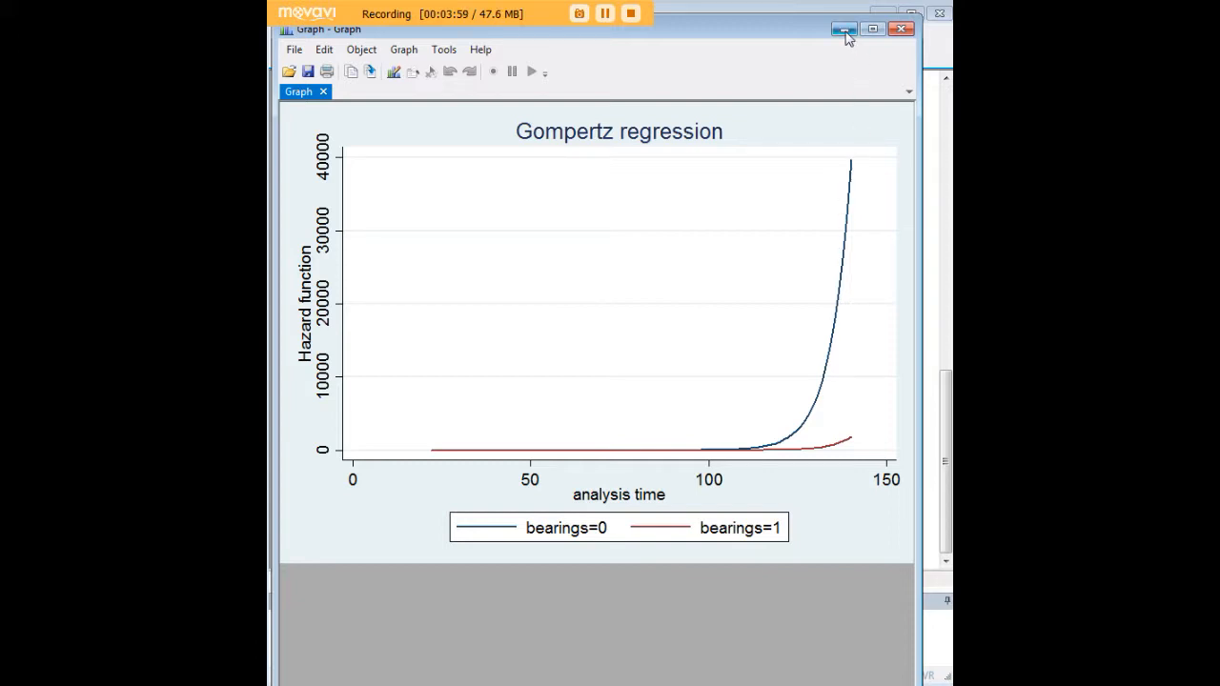
# Minimize the hazard graph and enter the survival-curve command for bearings 0/1, load 25/35, scheme s1color.
pyautogui.click(842, 28)
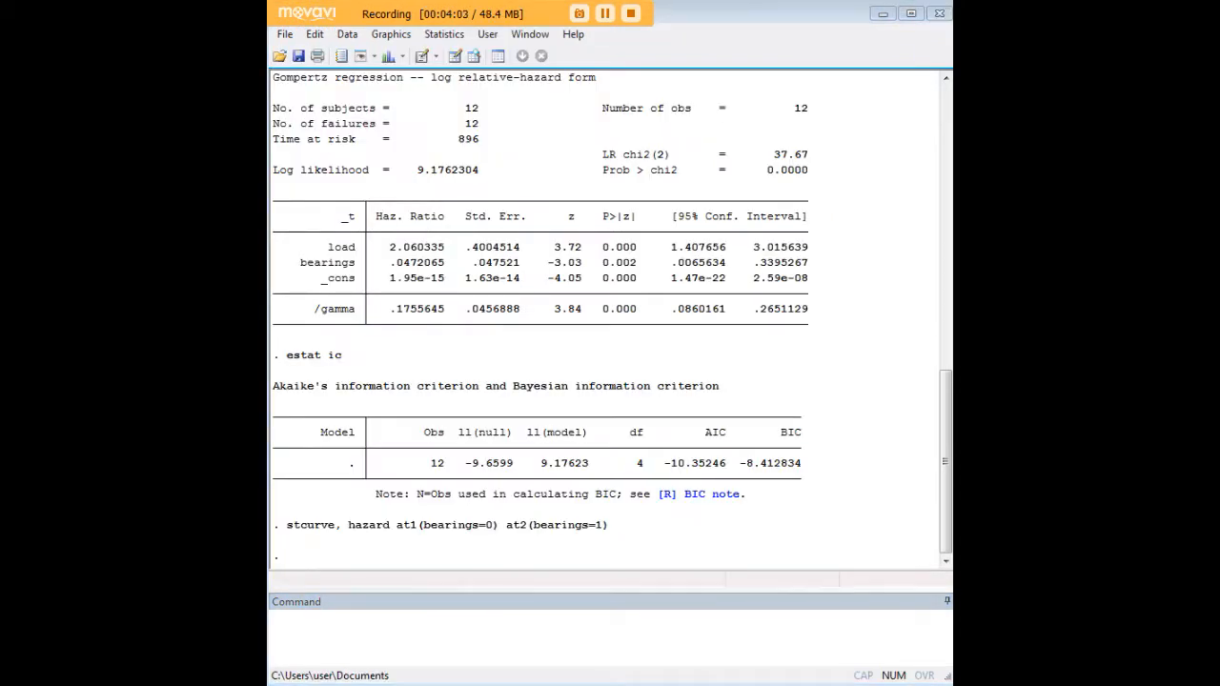
pyautogui.write('stcurve, survival at1(bearings=0) at2(bearings=1) at3(load=25) at4 (load=35) scheme(s1color)')
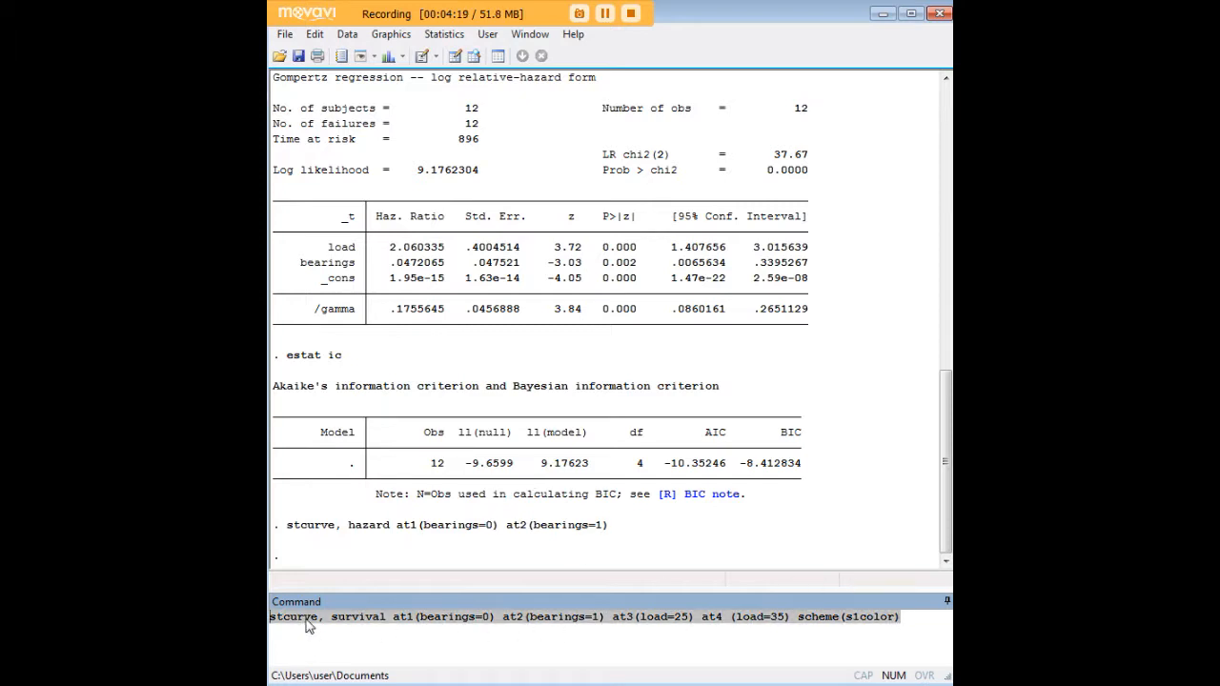
pyautogui.doubleClick(358, 617)
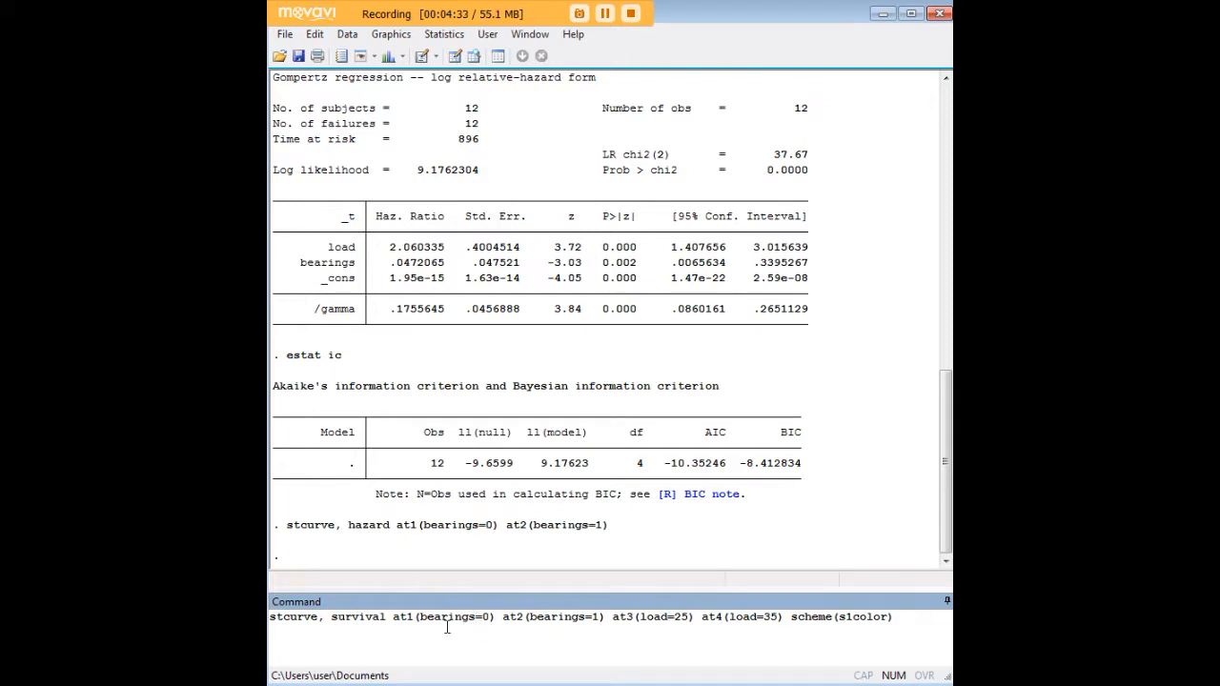
pyautogui.moveTo(494, 617)
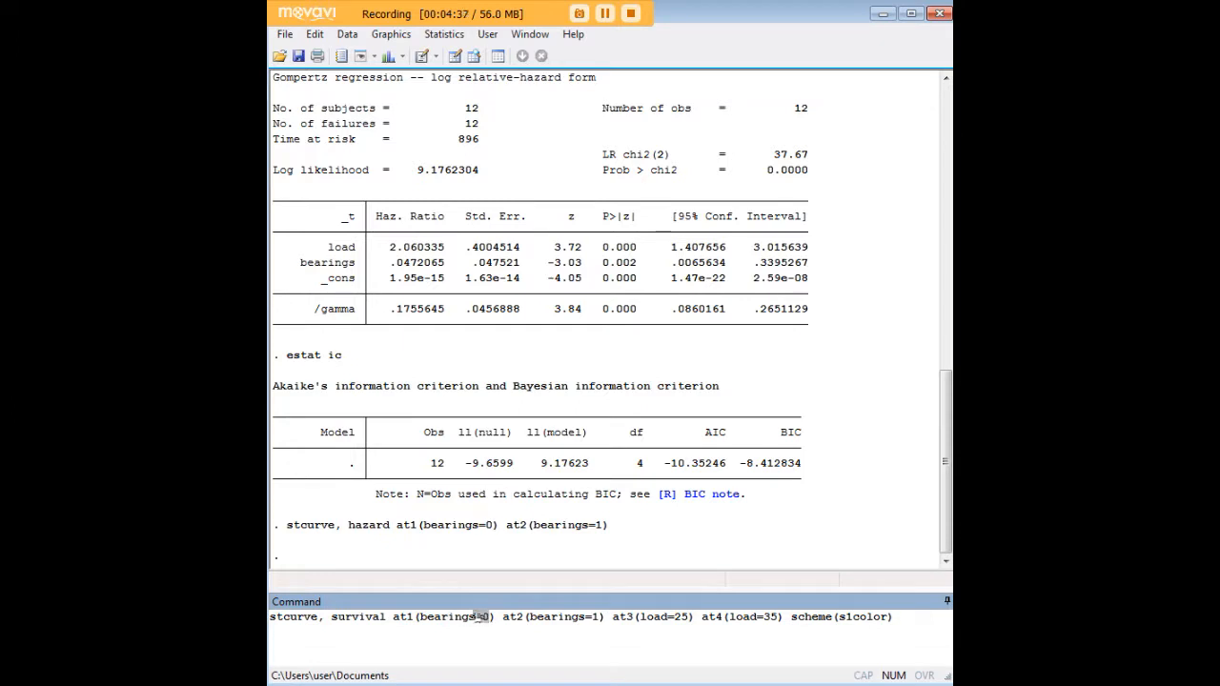
pyautogui.doubleClick(447, 617)
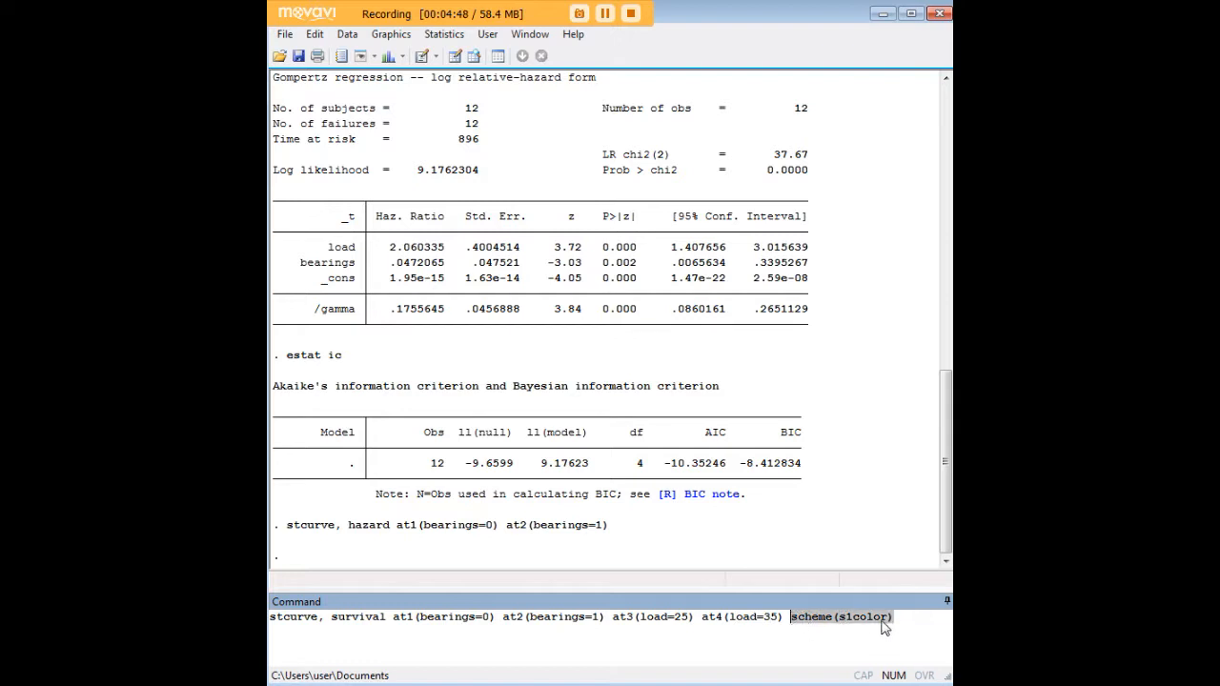
pyautogui.press('Return')
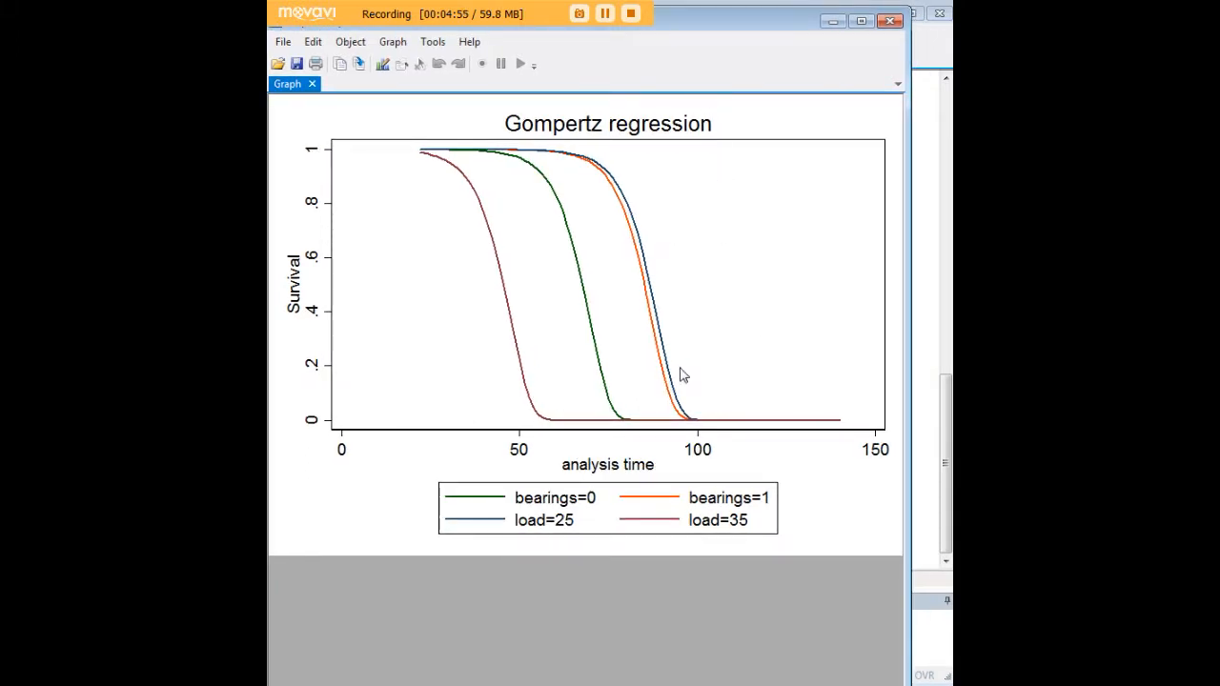
pyautogui.moveTo(484, 220)
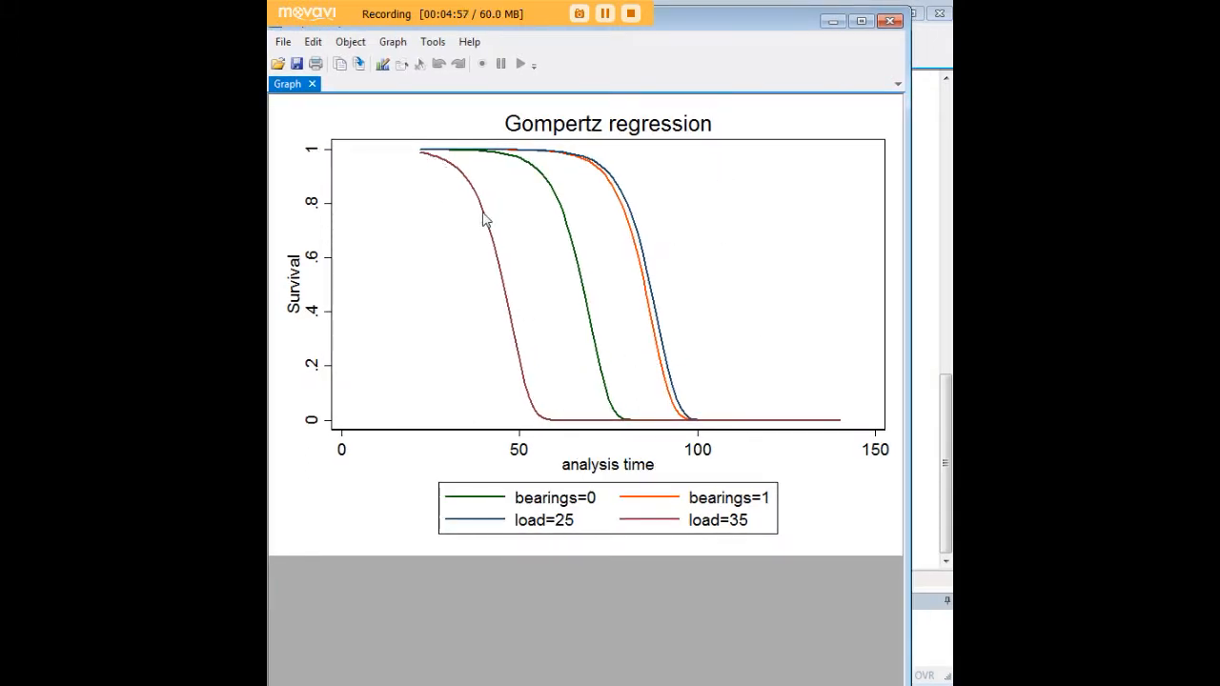
pyautogui.moveTo(496, 331)
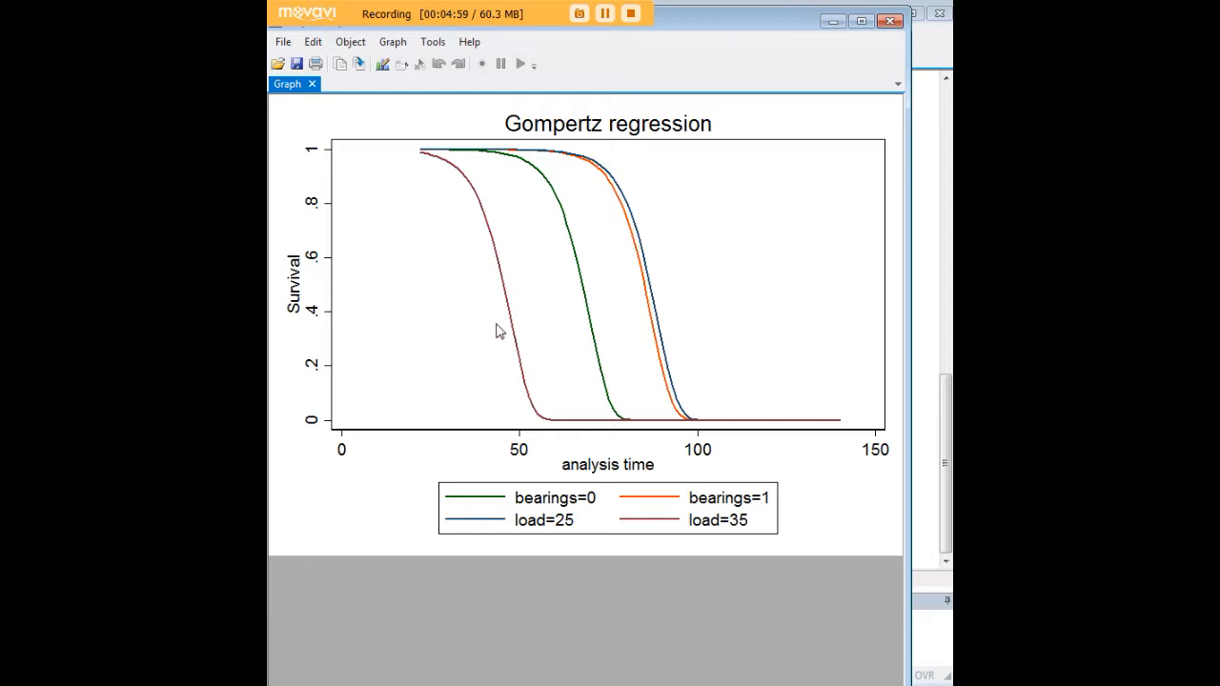
pyautogui.moveTo(734, 532)
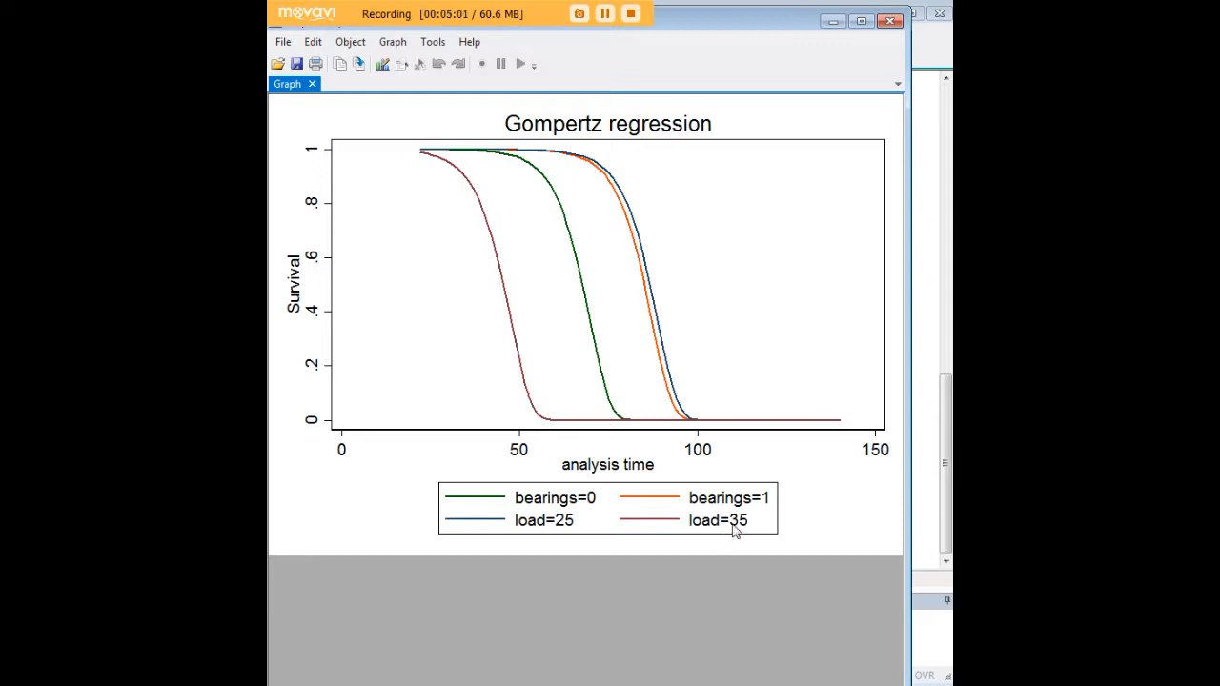
pyautogui.moveTo(433, 159)
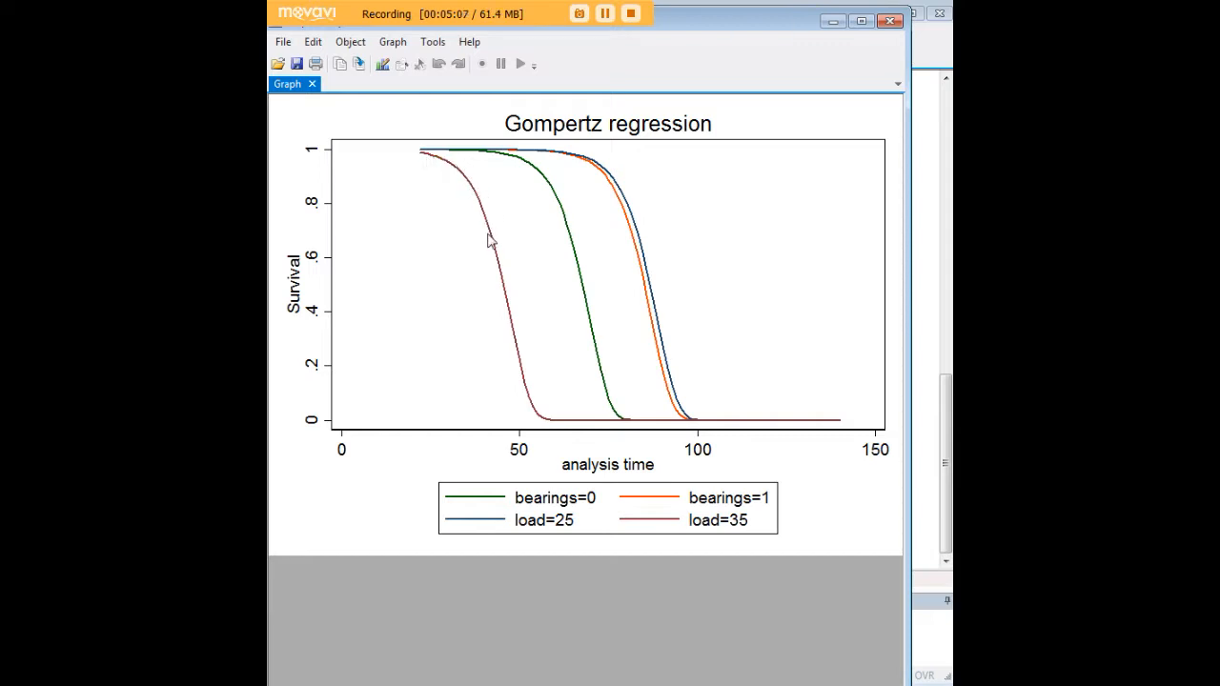
pyautogui.moveTo(548, 426)
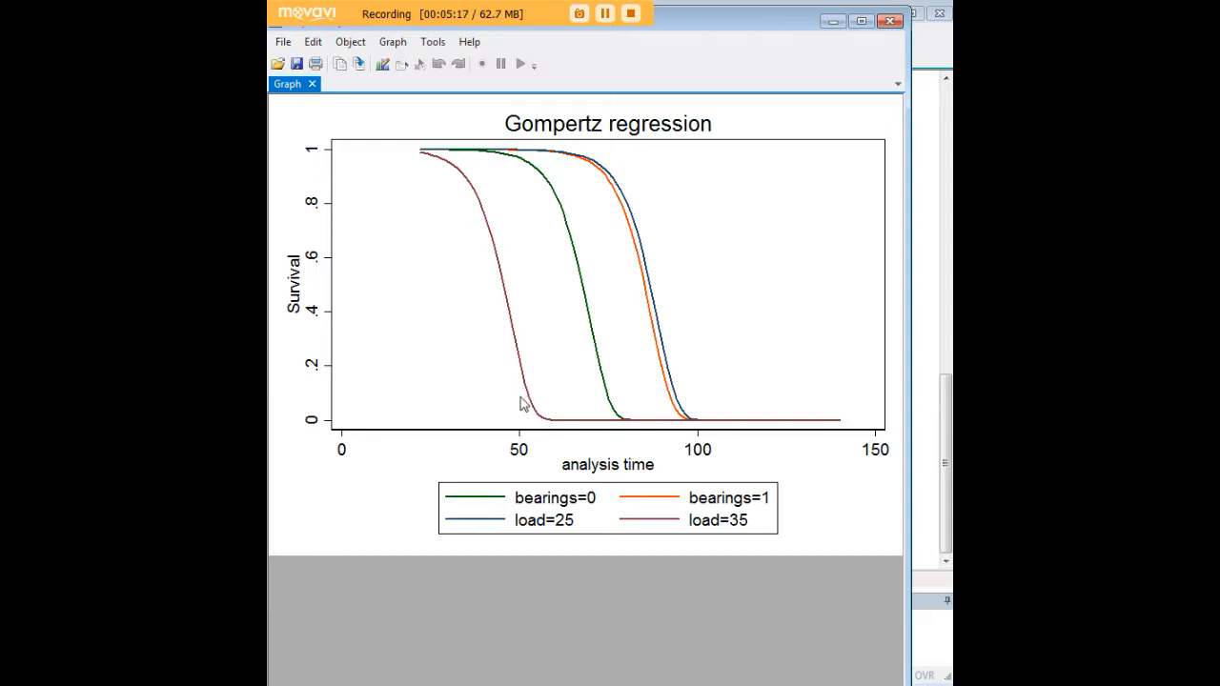
pyautogui.moveTo(544, 424)
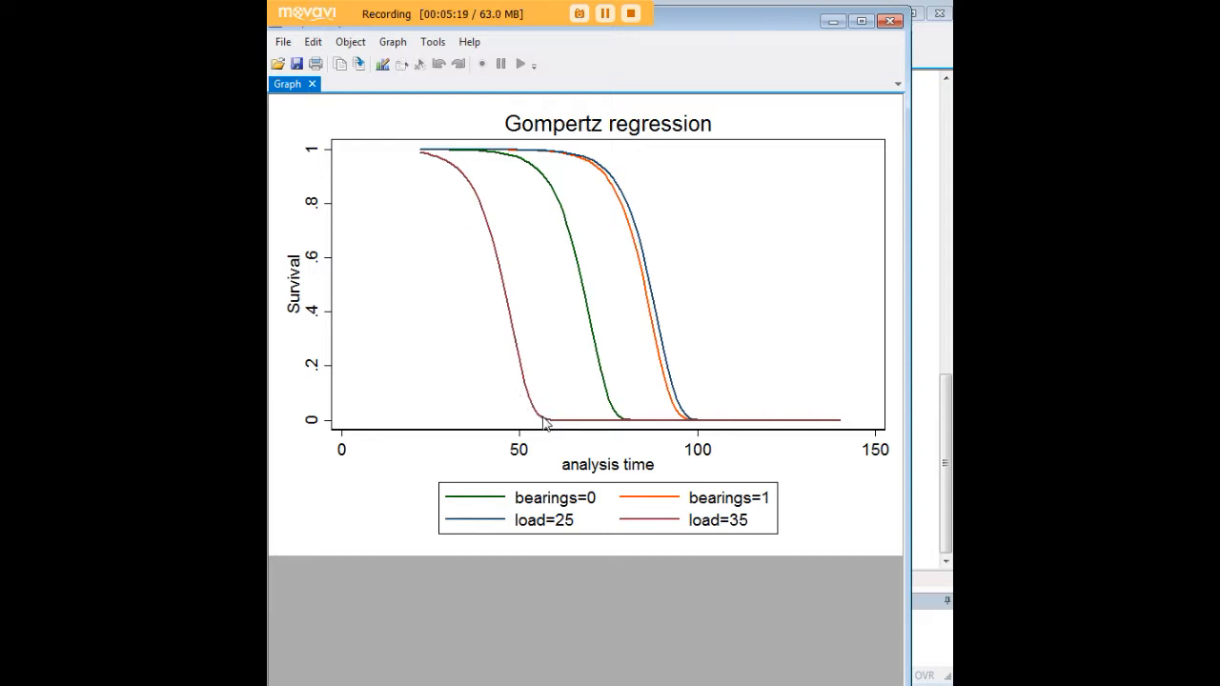
pyautogui.moveTo(434, 155)
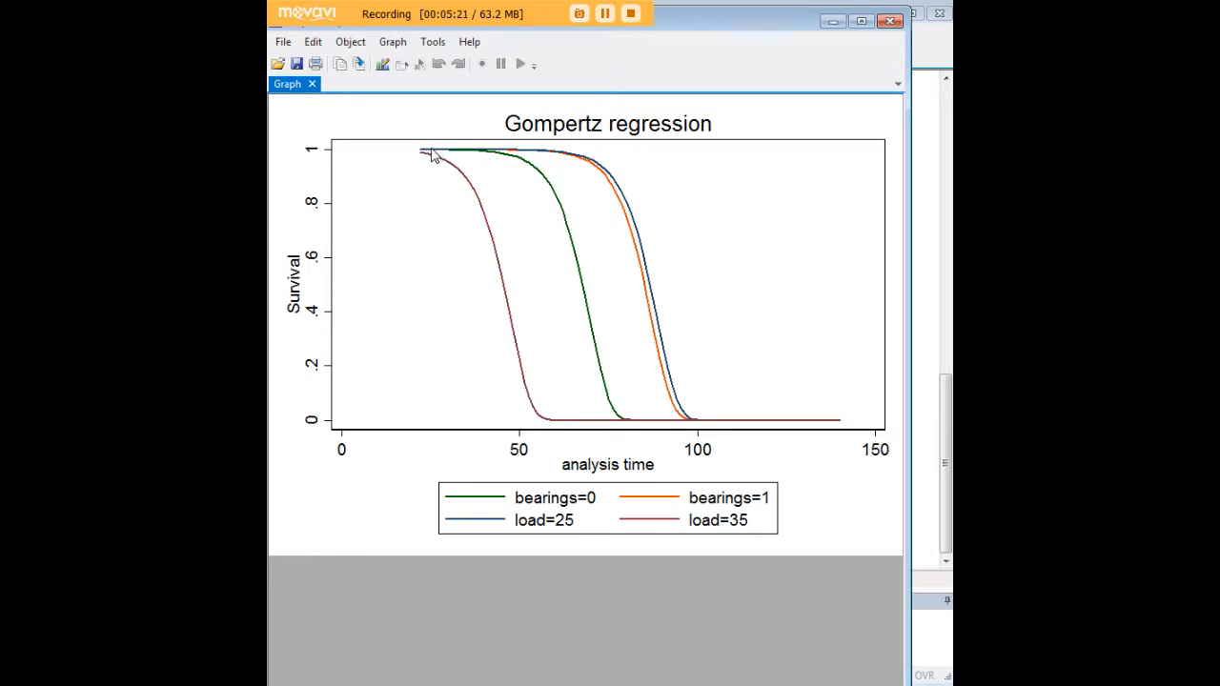
pyautogui.moveTo(596, 303)
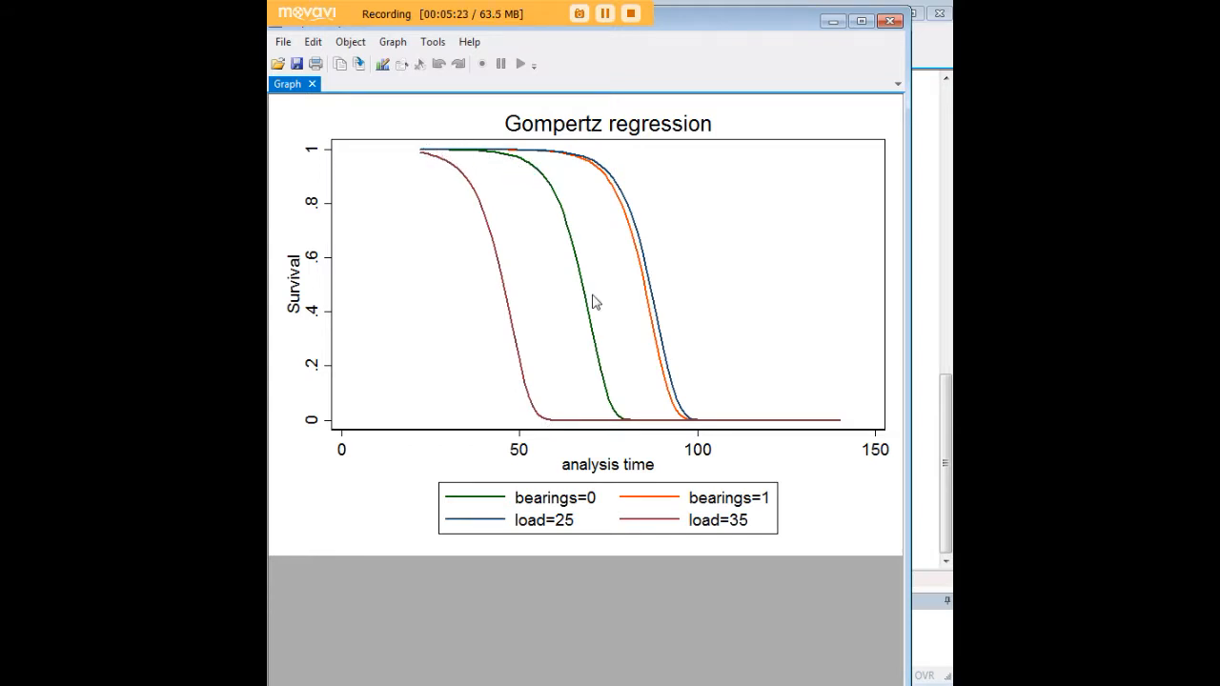
pyautogui.moveTo(562, 214)
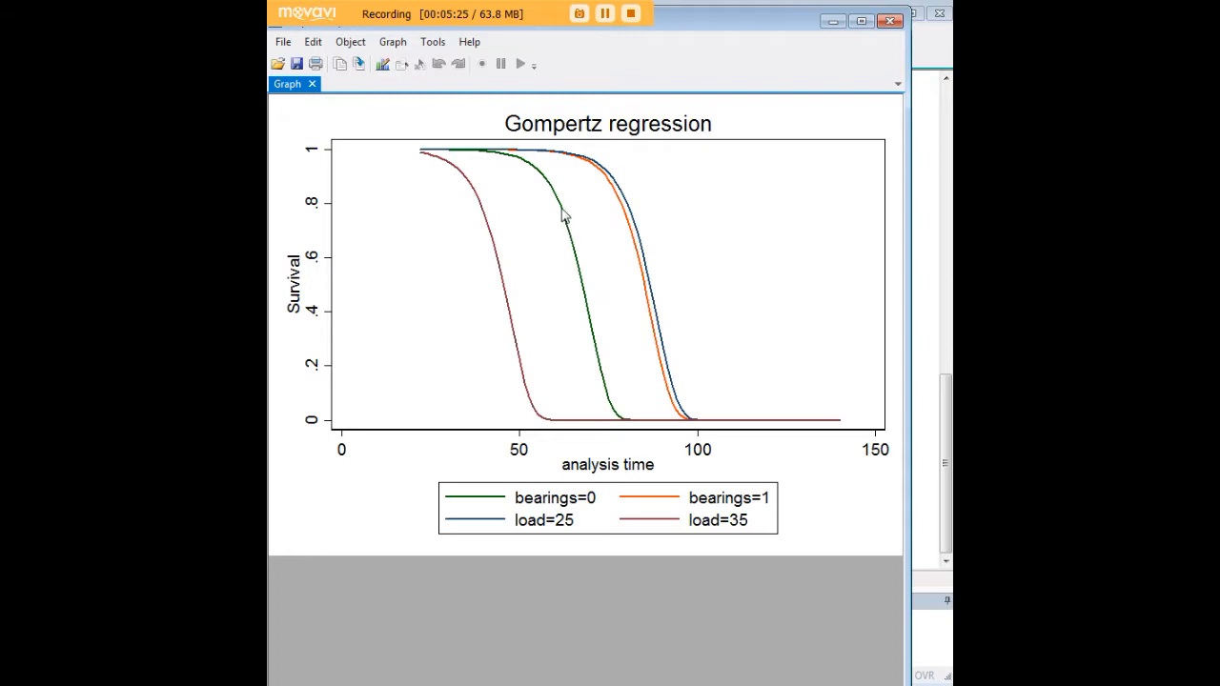
pyautogui.moveTo(582, 259)
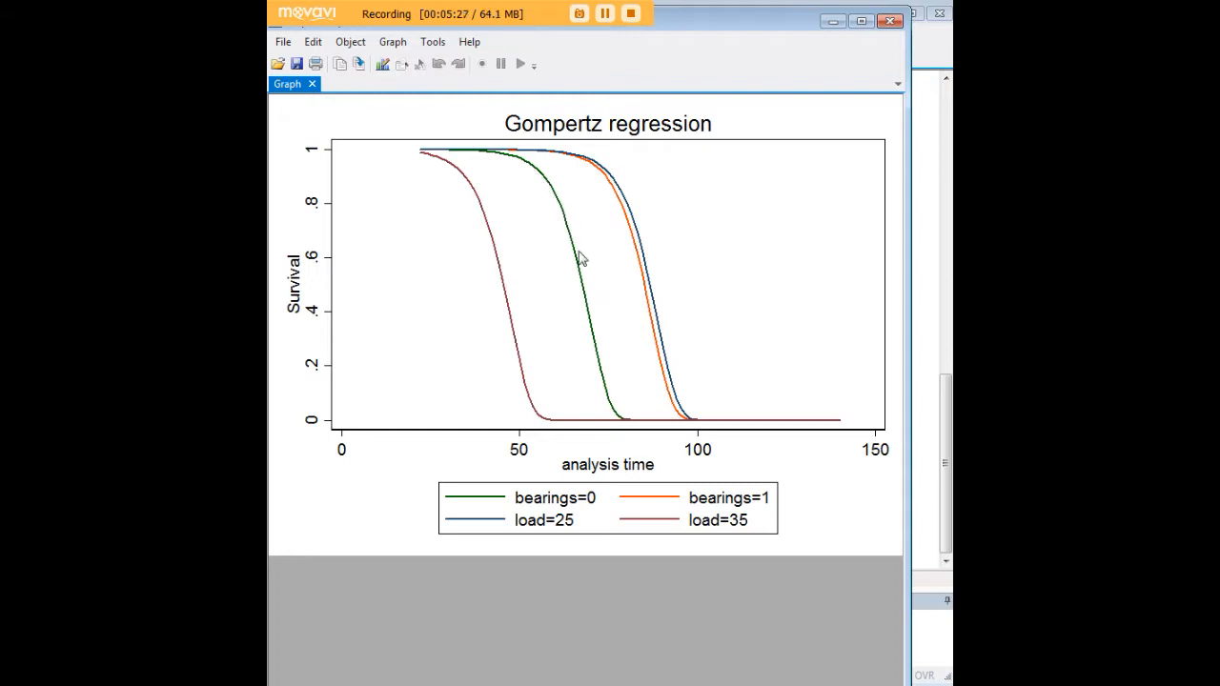
pyautogui.moveTo(496, 288)
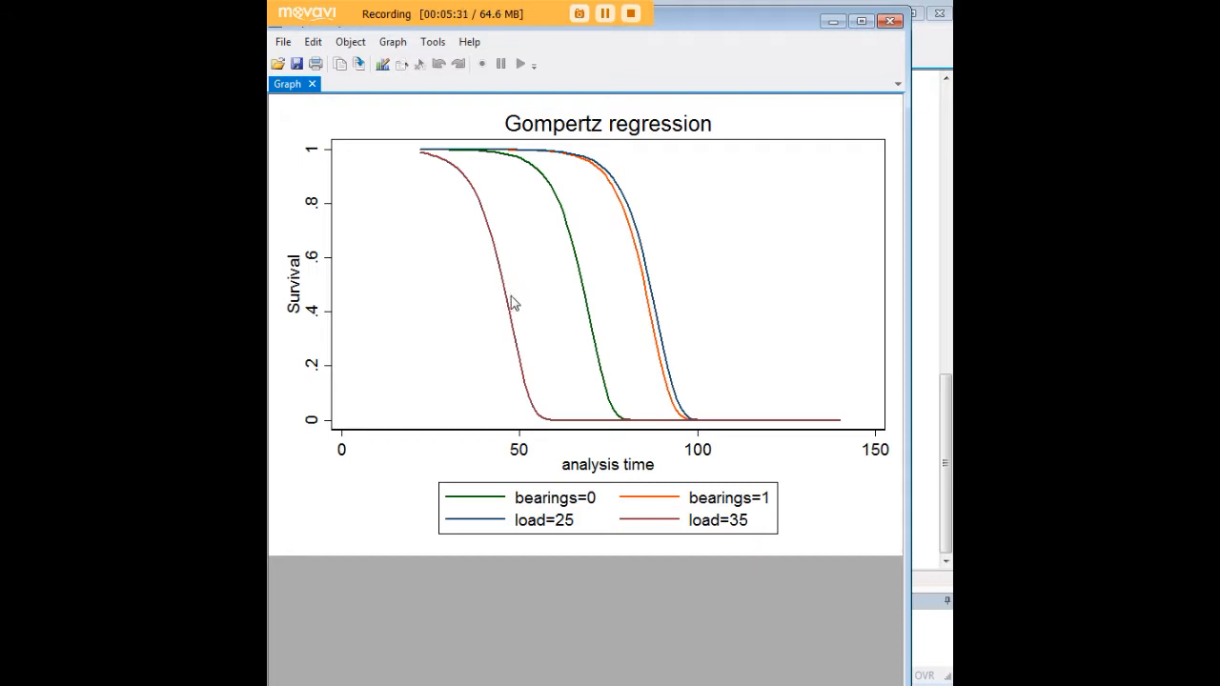
pyautogui.moveTo(654, 288)
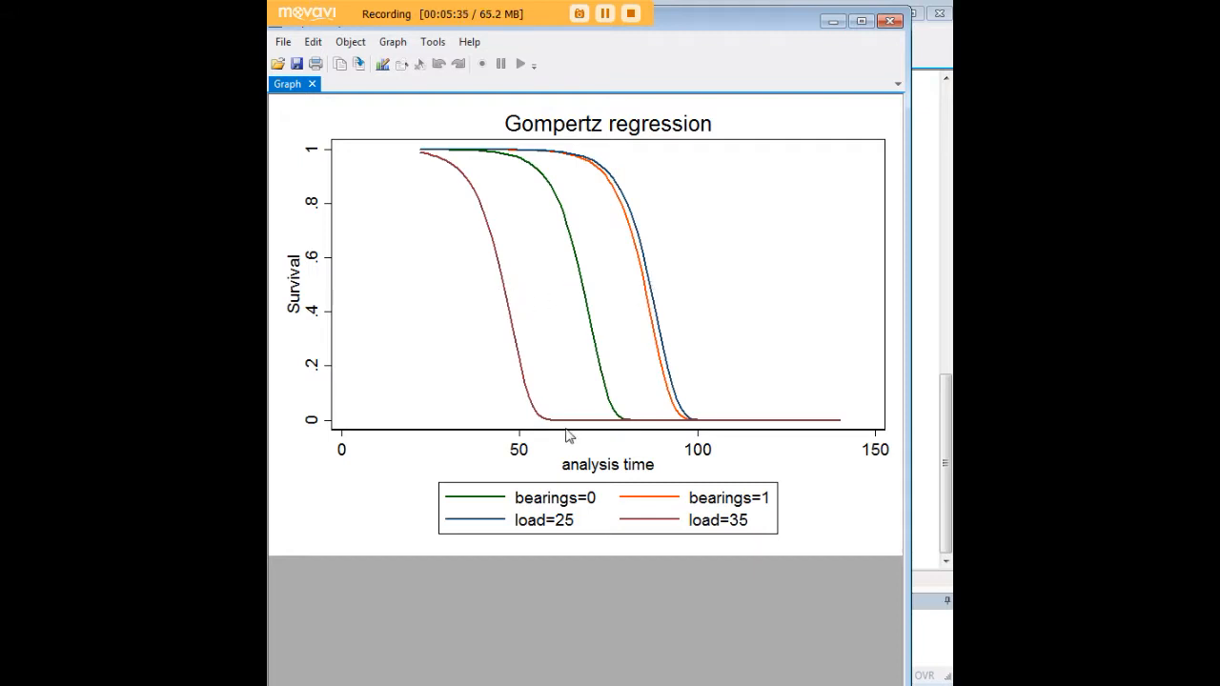
pyautogui.moveTo(557, 316)
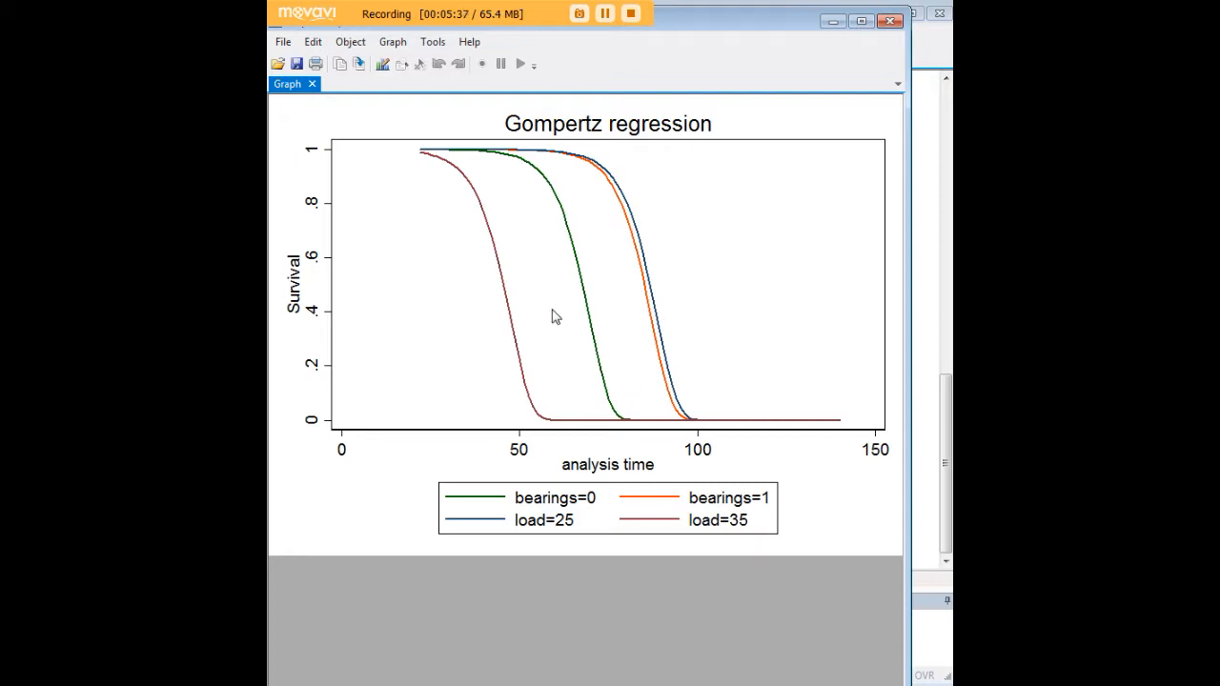
pyautogui.moveTo(653, 296)
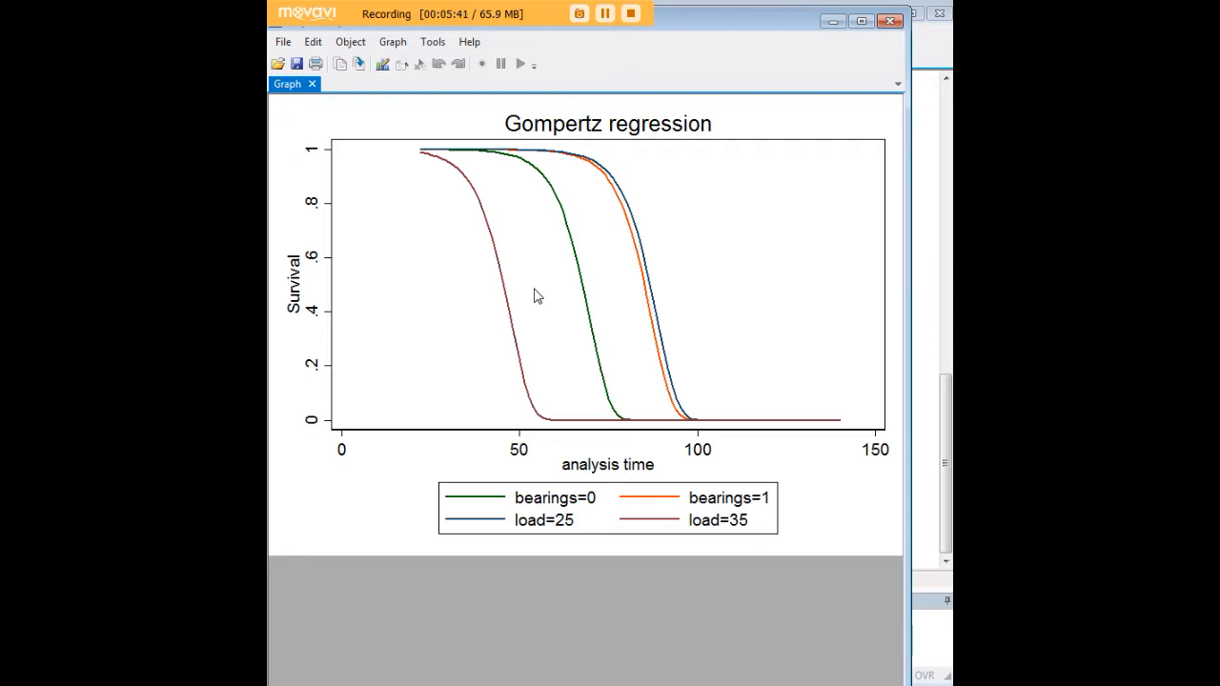
pyautogui.moveTo(763, 262)
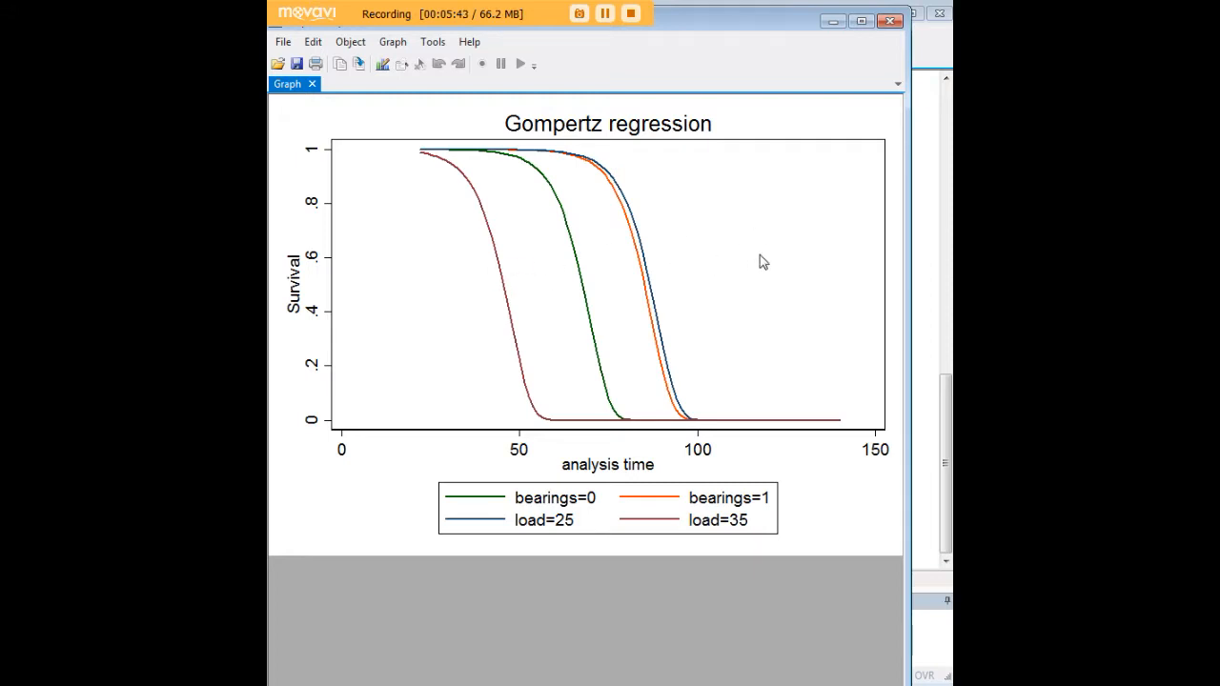
pyautogui.moveTo(745, 246)
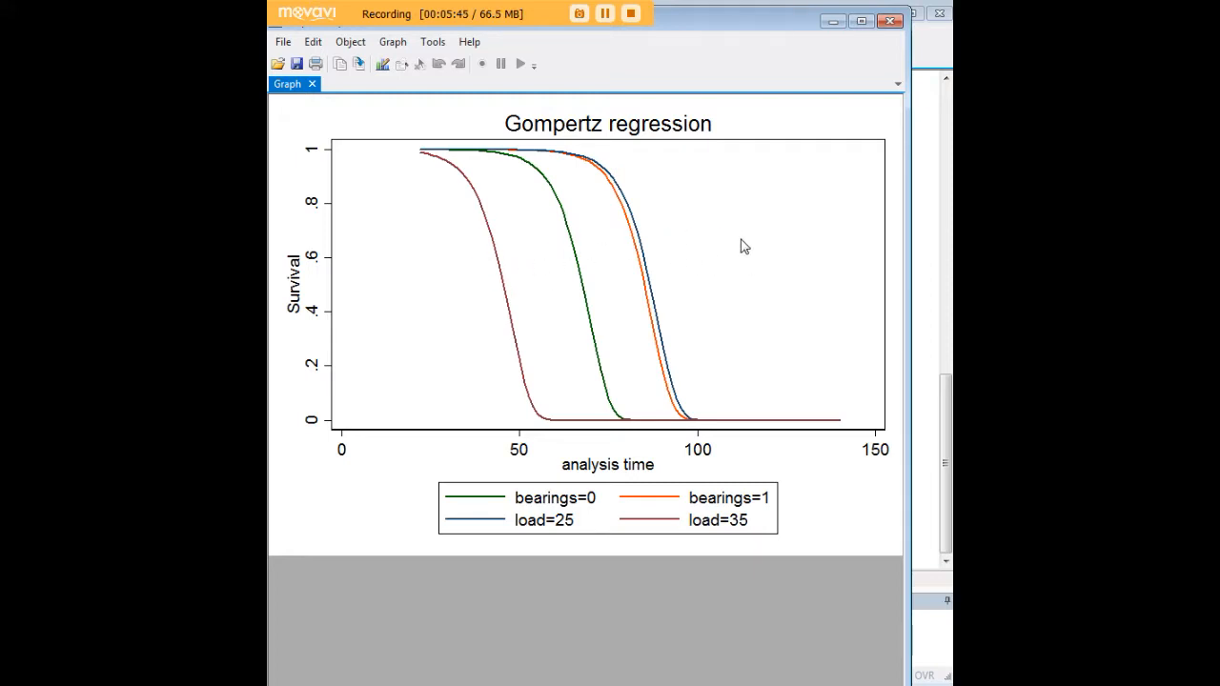
pyautogui.moveTo(653, 186)
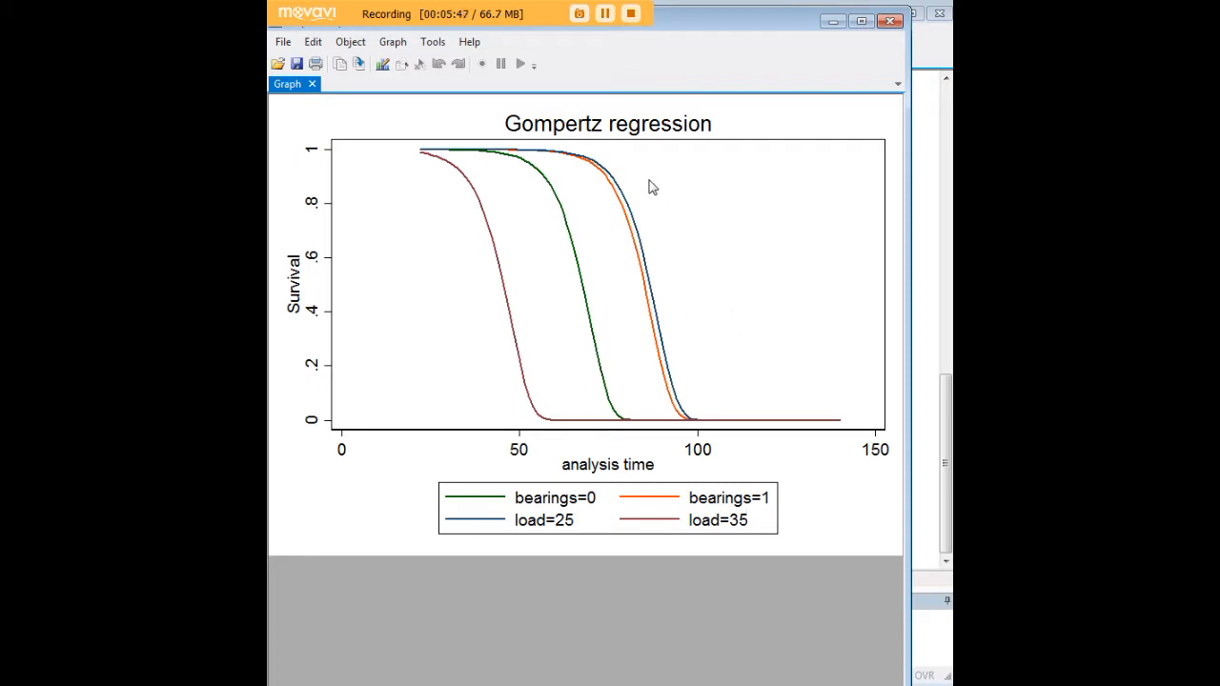
pyautogui.moveTo(771, 332)
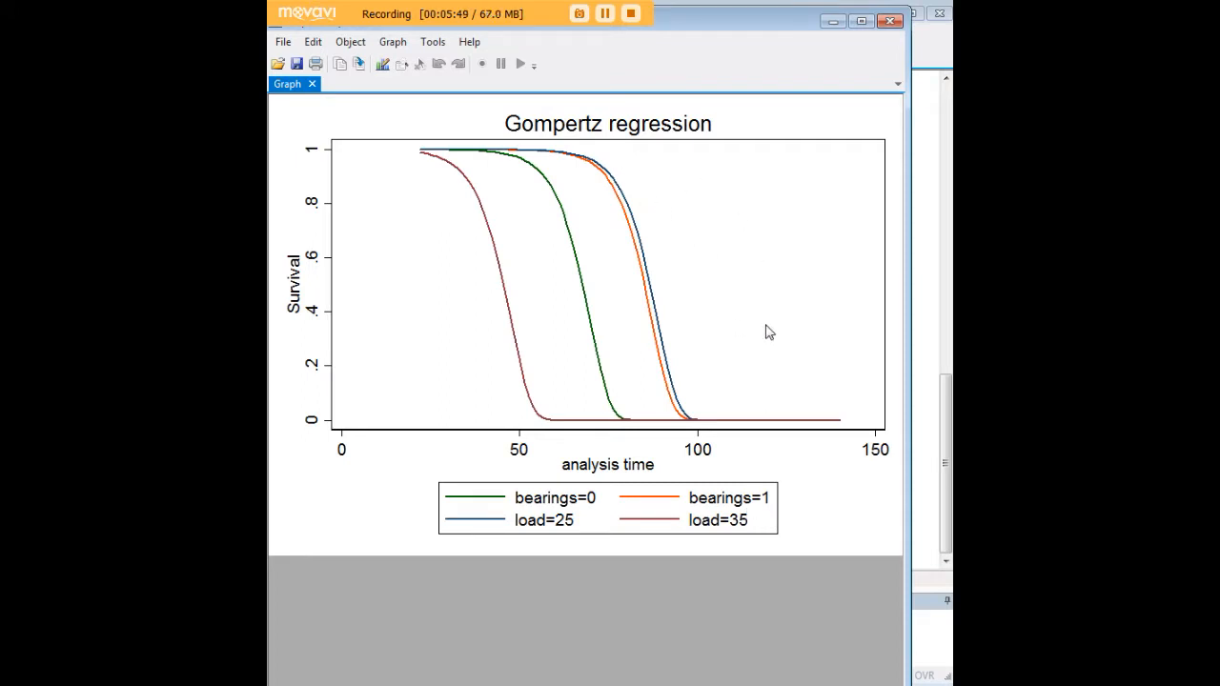
pyautogui.moveTo(655, 231)
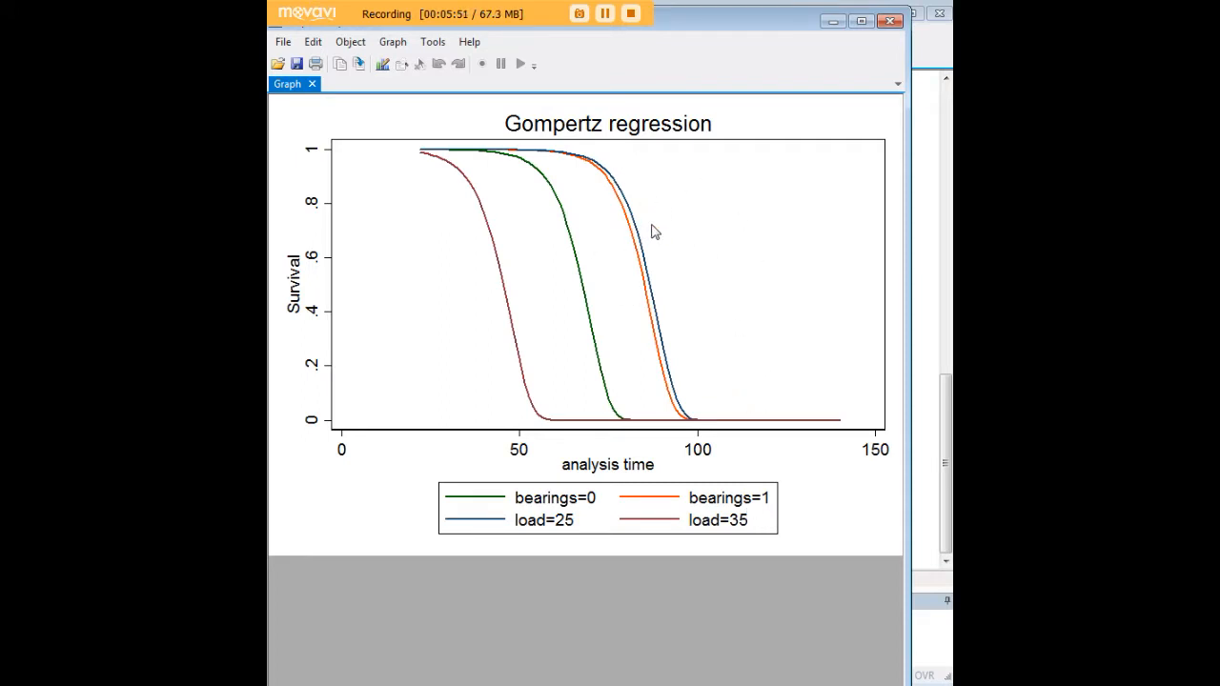
pyautogui.moveTo(457, 155)
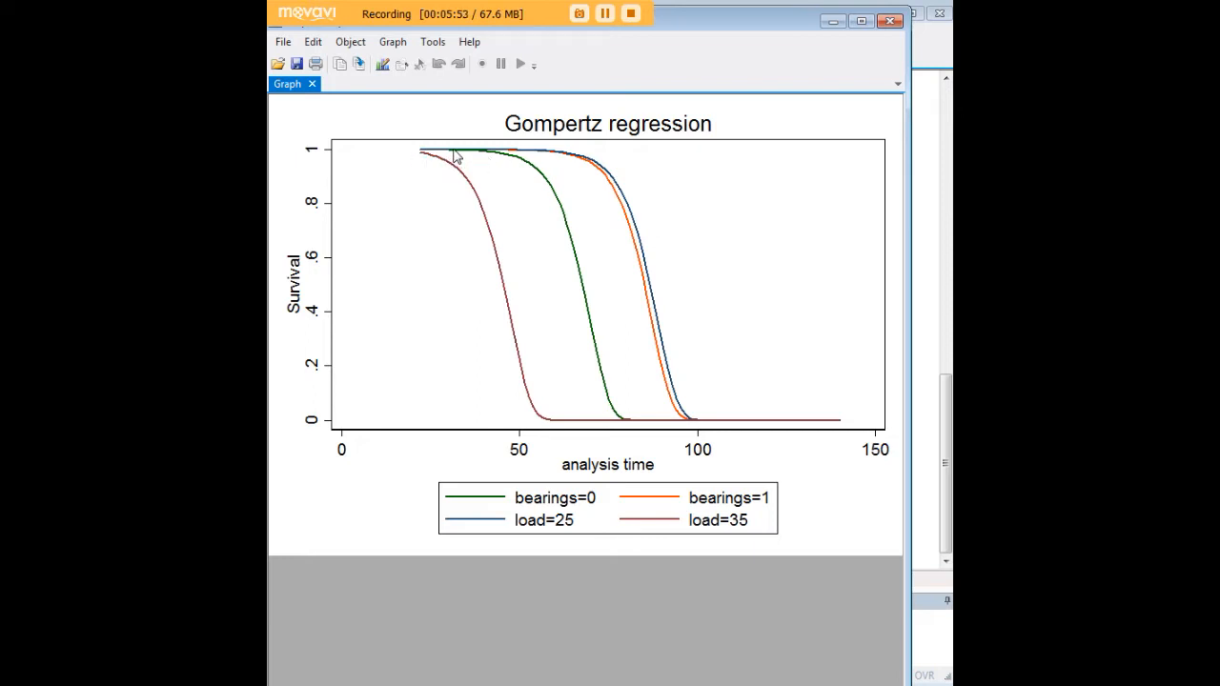
pyautogui.moveTo(451, 145)
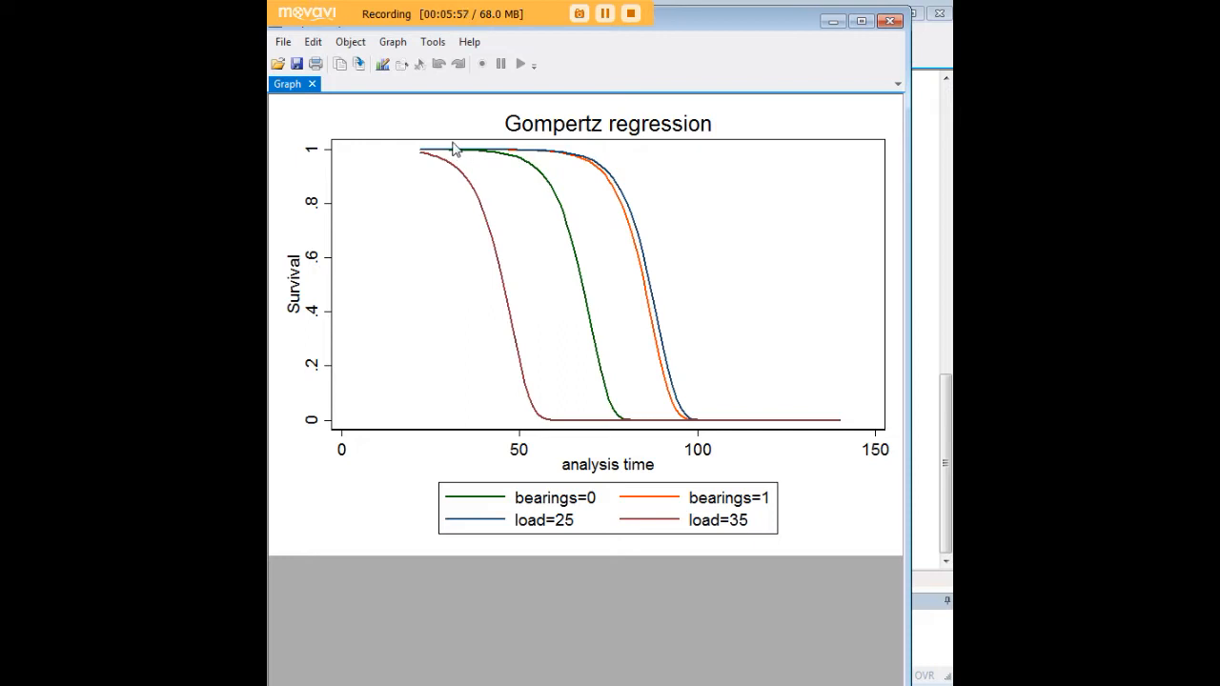
pyautogui.moveTo(477, 157)
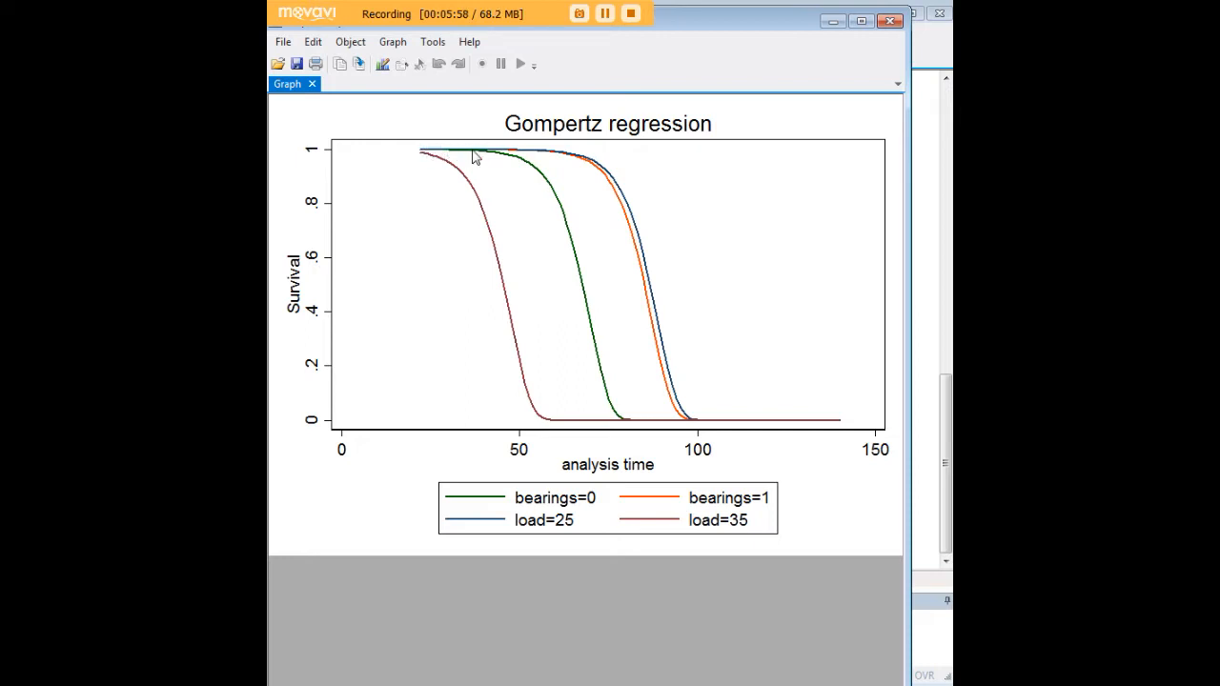
pyautogui.moveTo(561, 245)
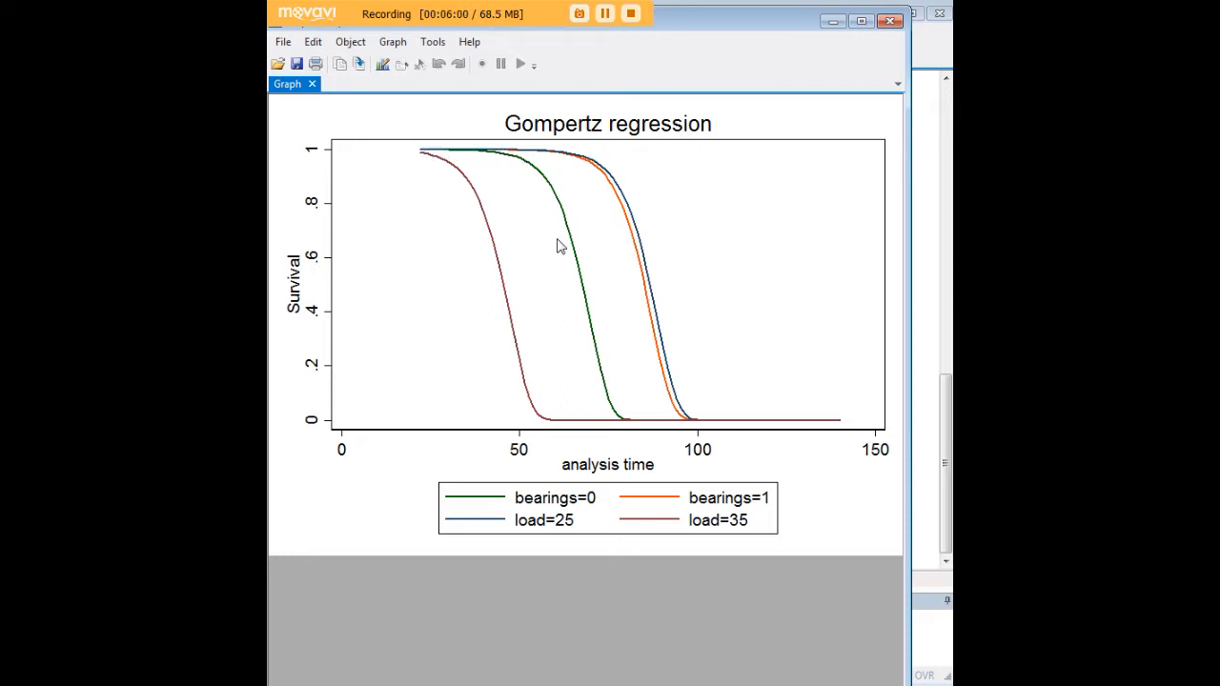
pyautogui.moveTo(627, 410)
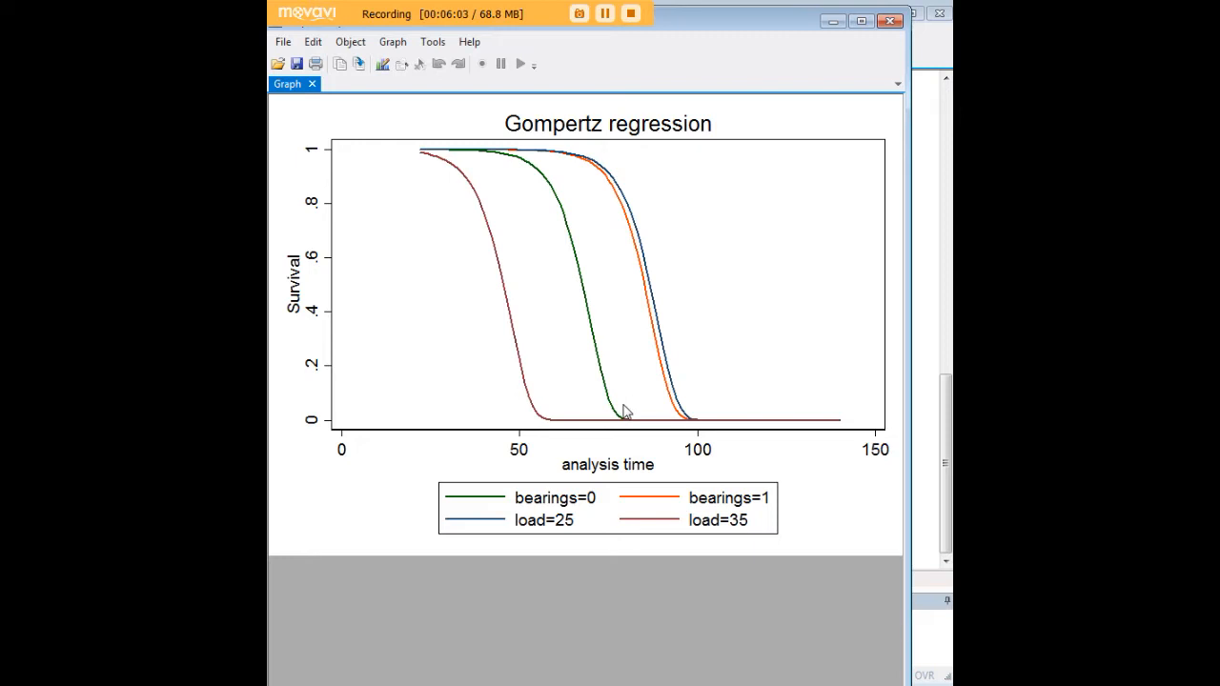
pyautogui.moveTo(824, 108)
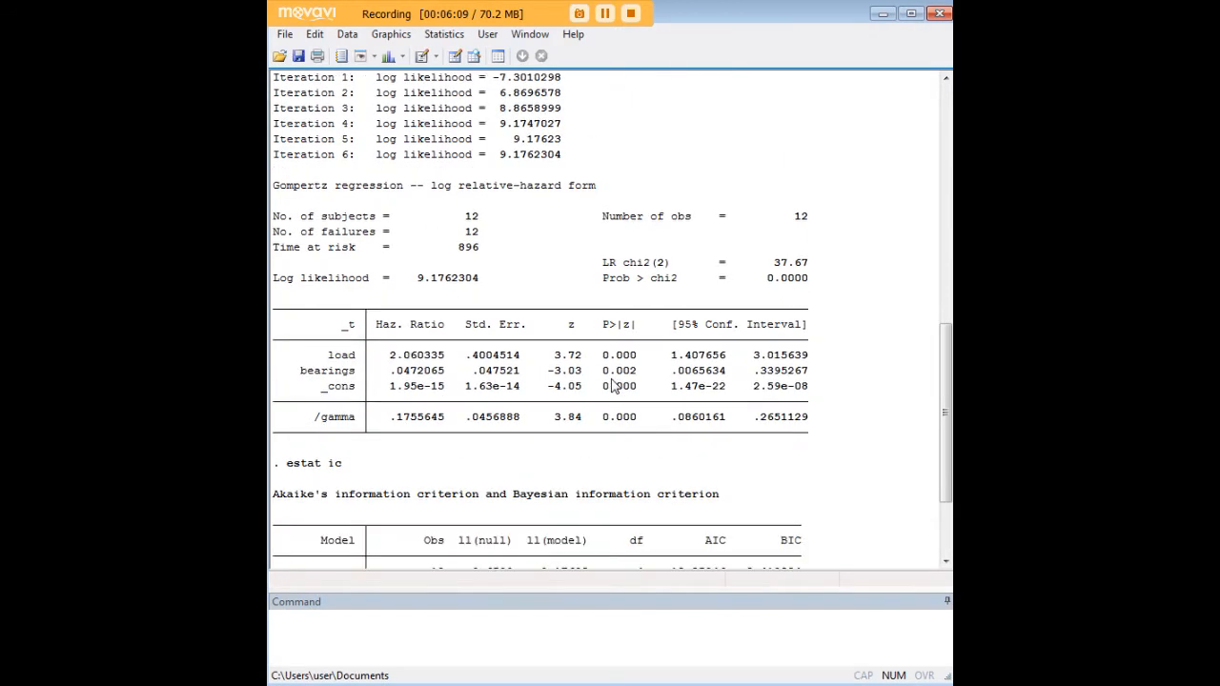
# Highlight the load hazard ratio 2.060335 in the Gompertz regression table.
pyautogui.doubleClick(417, 355)
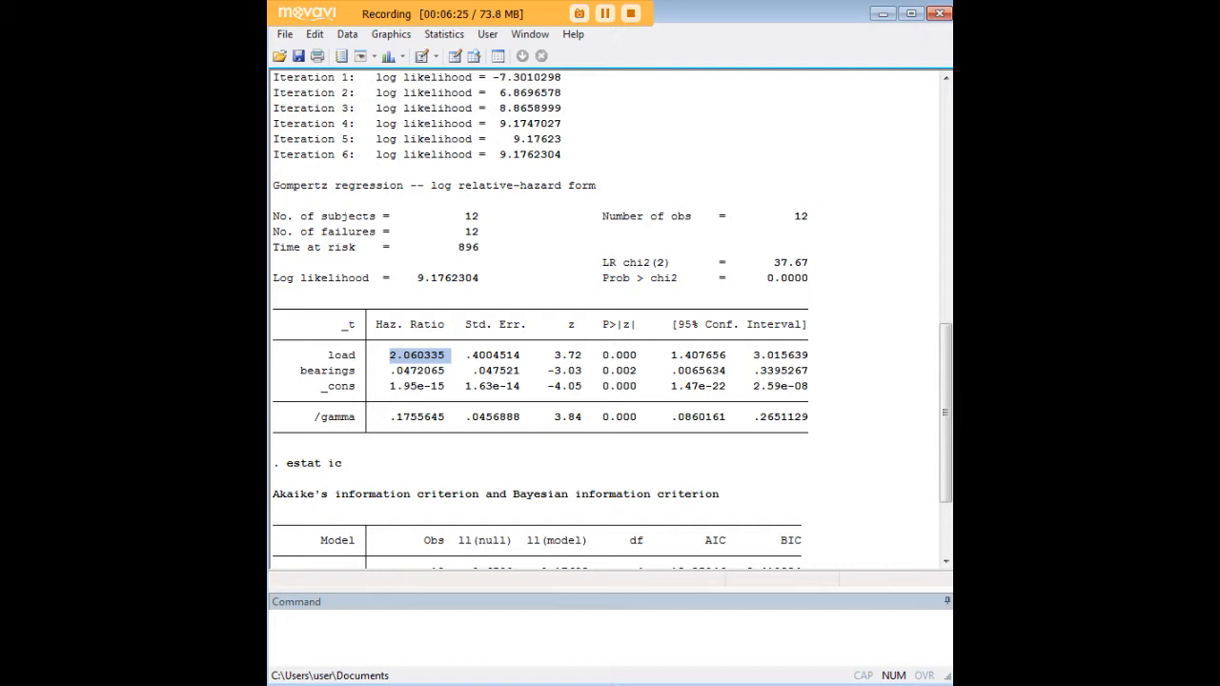
pyautogui.moveTo(920, 402)
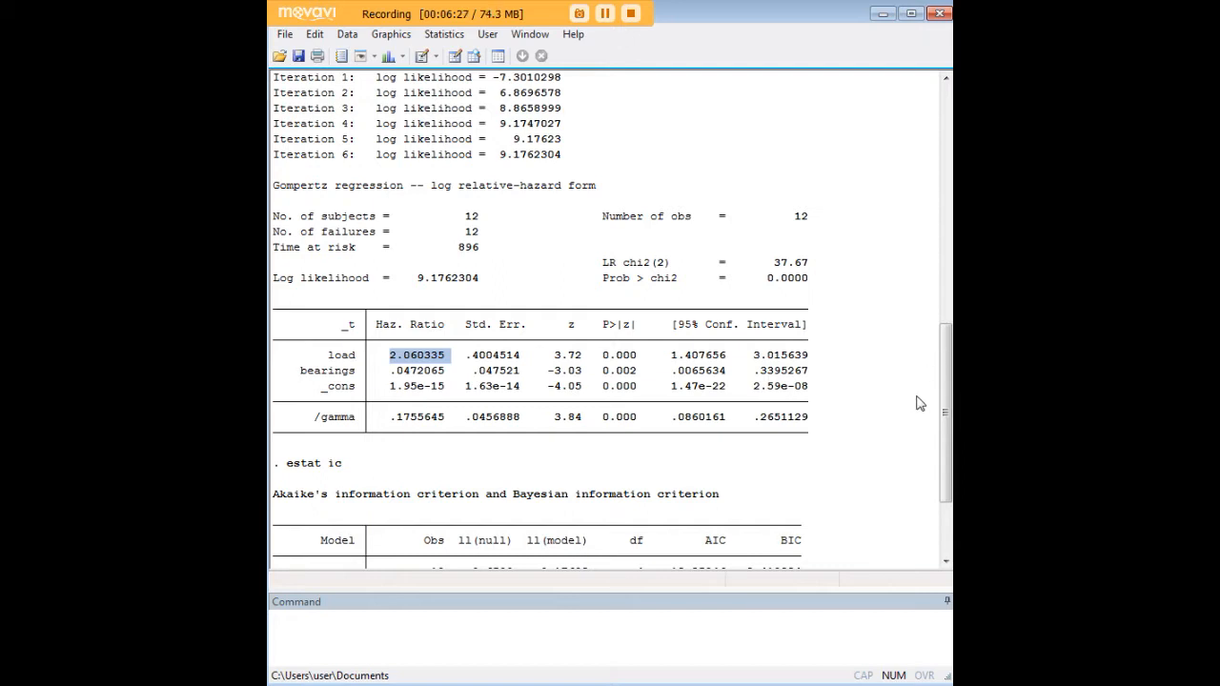